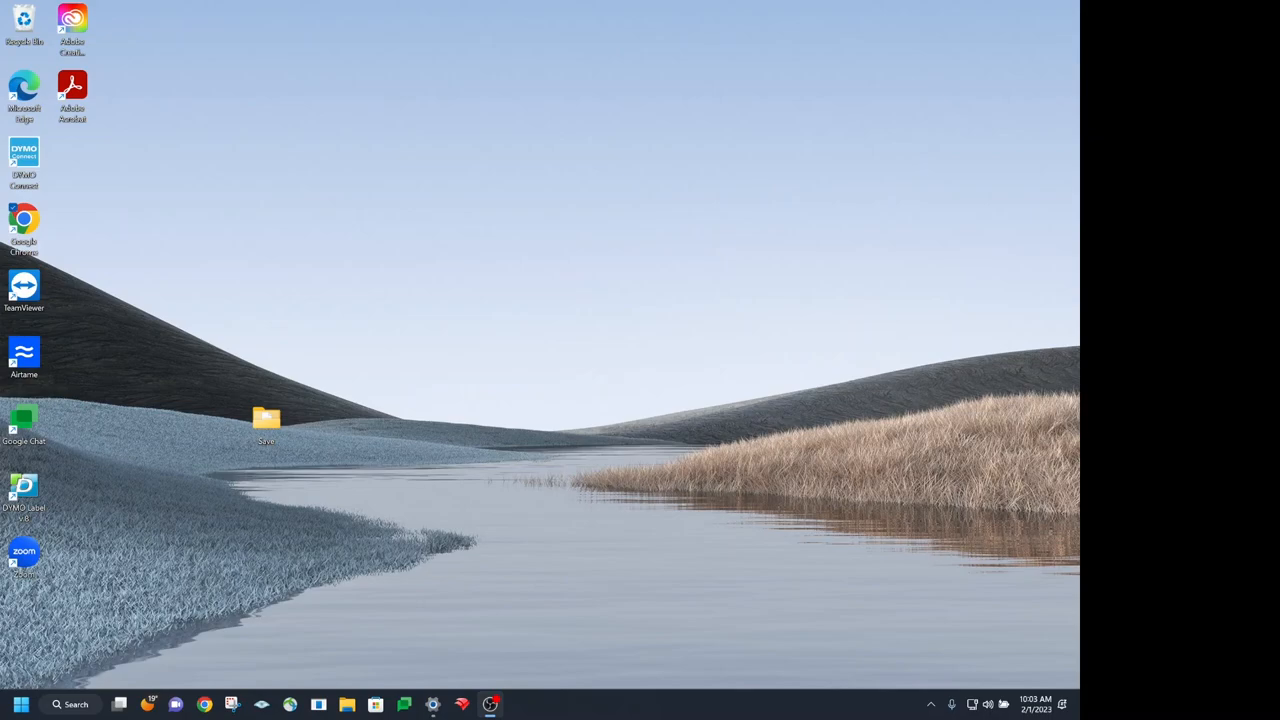
mouse_move(924, 660)
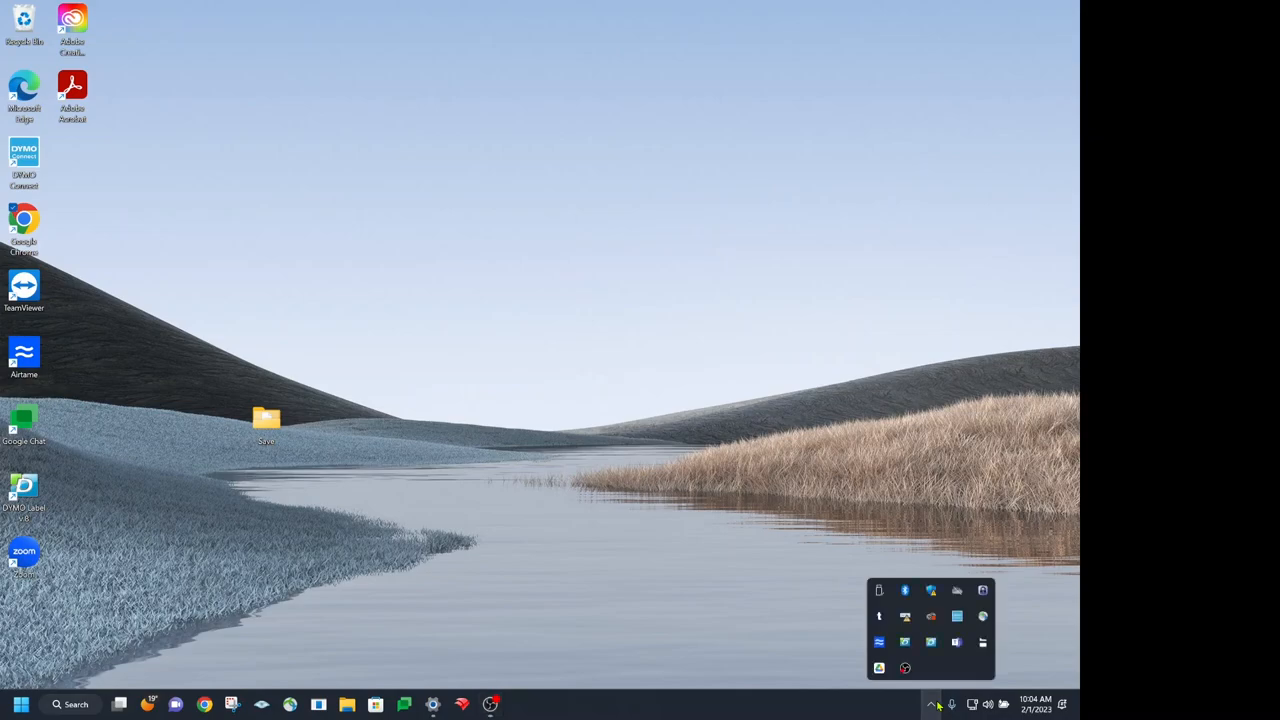
mouse_move(984, 644)
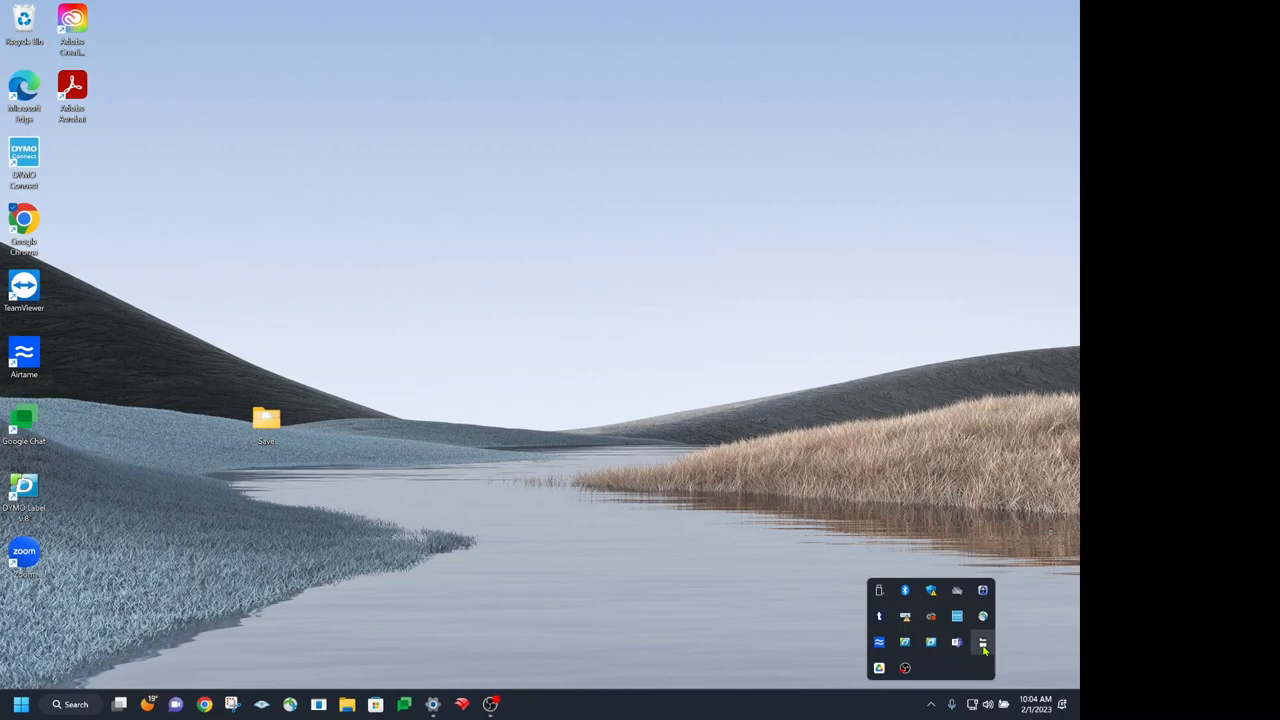
Step: Bring up the Pharos Cloud Direct Print window from the hidden tray icons, showing My Printers
left_click(982, 642)
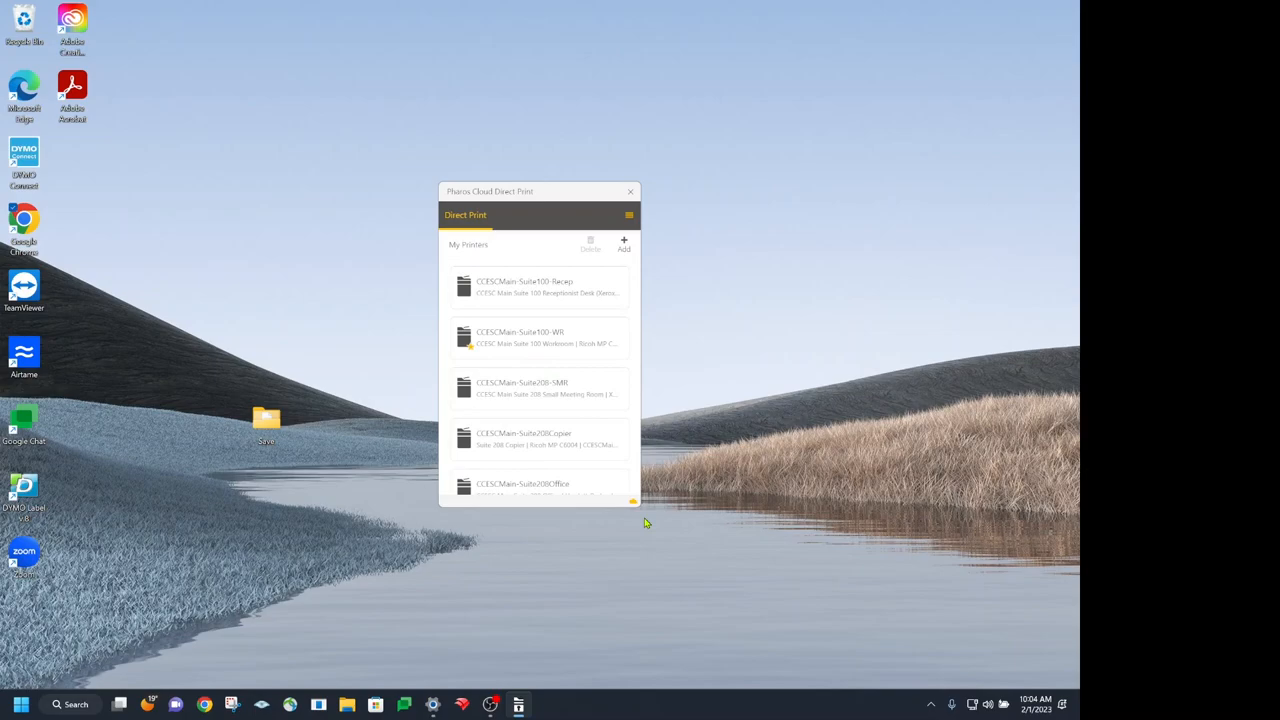
mouse_move(640, 516)
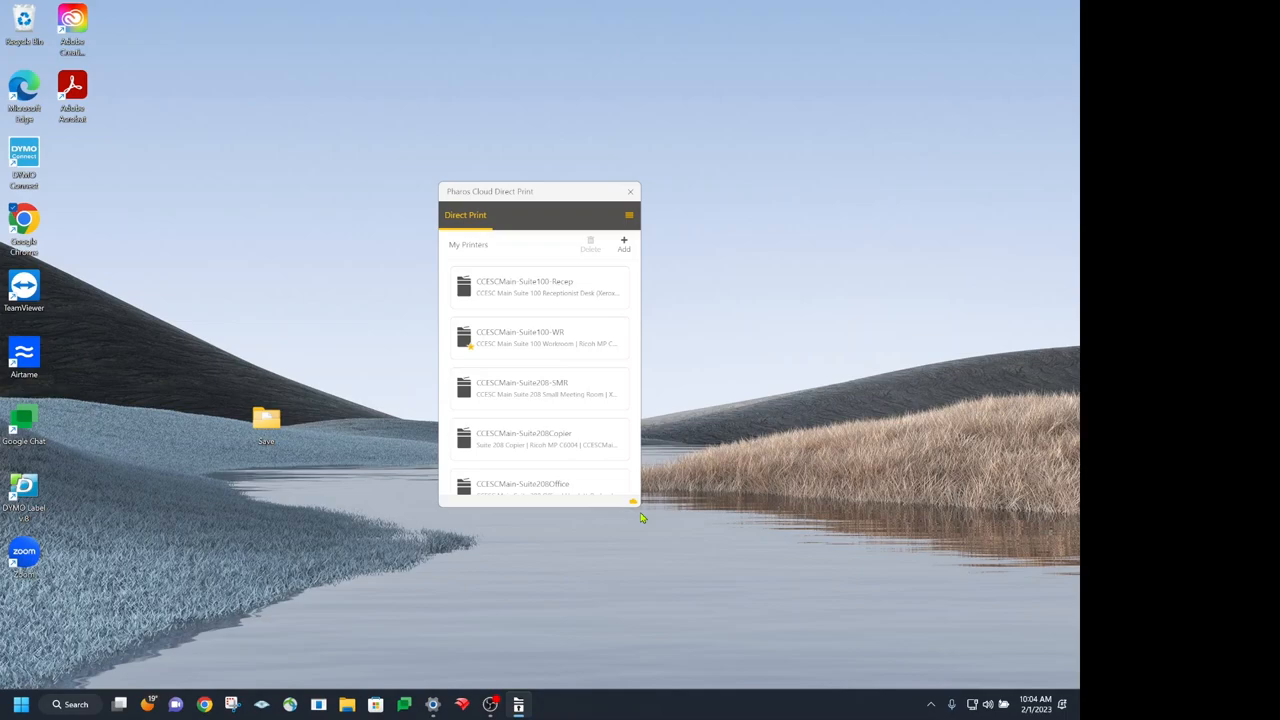
mouse_move(728, 360)
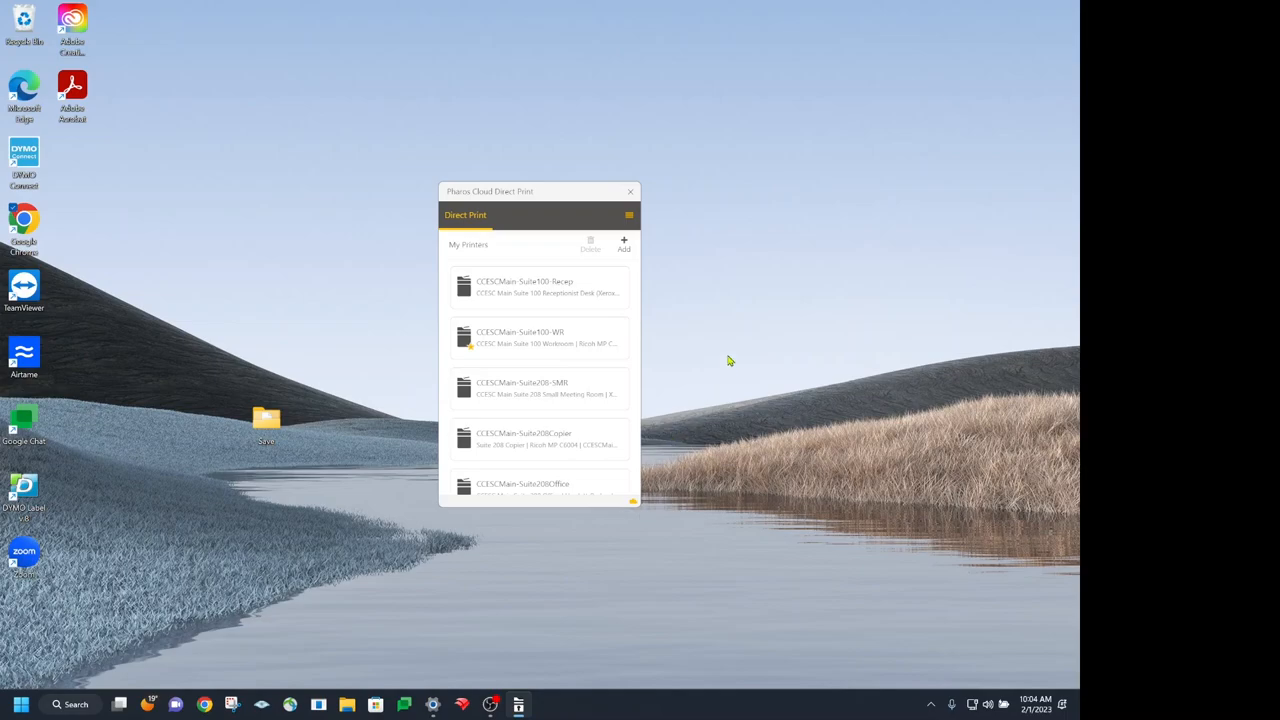
mouse_move(796, 332)
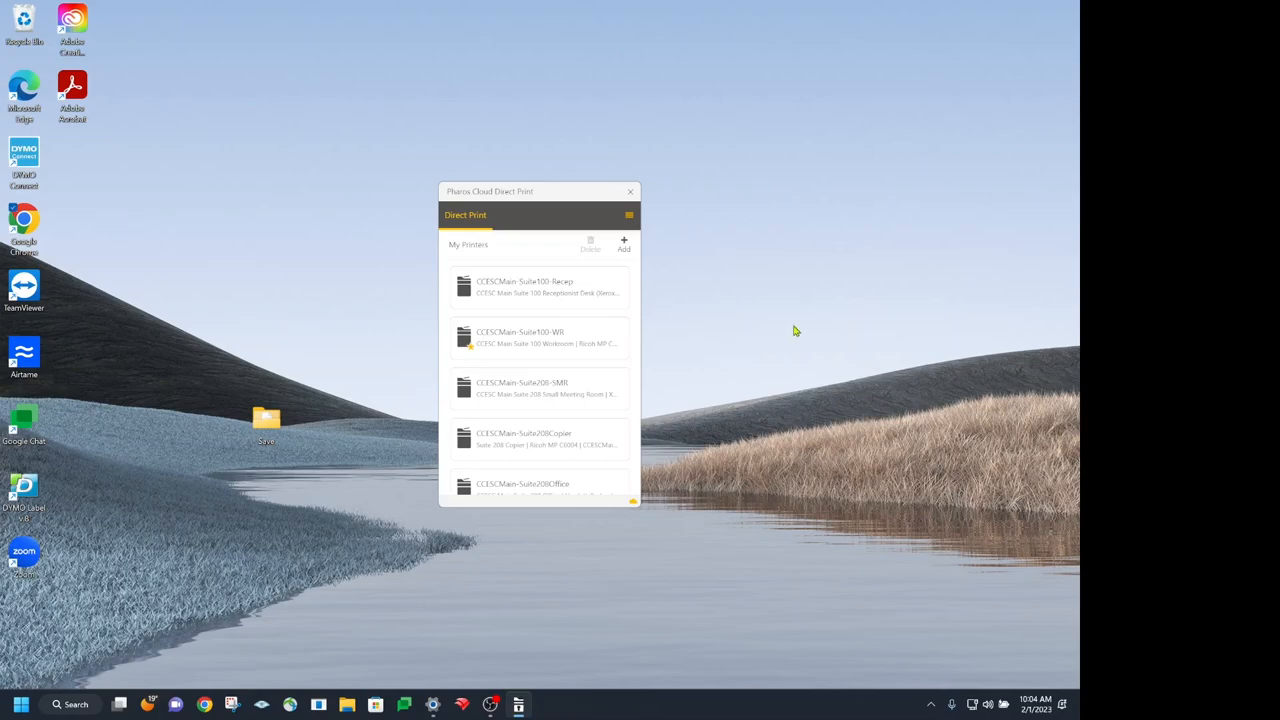
Step: Reposition the Direct Print window slightly higher on the desktop by its title bar
left_click_drag(490, 192, 580, 200)
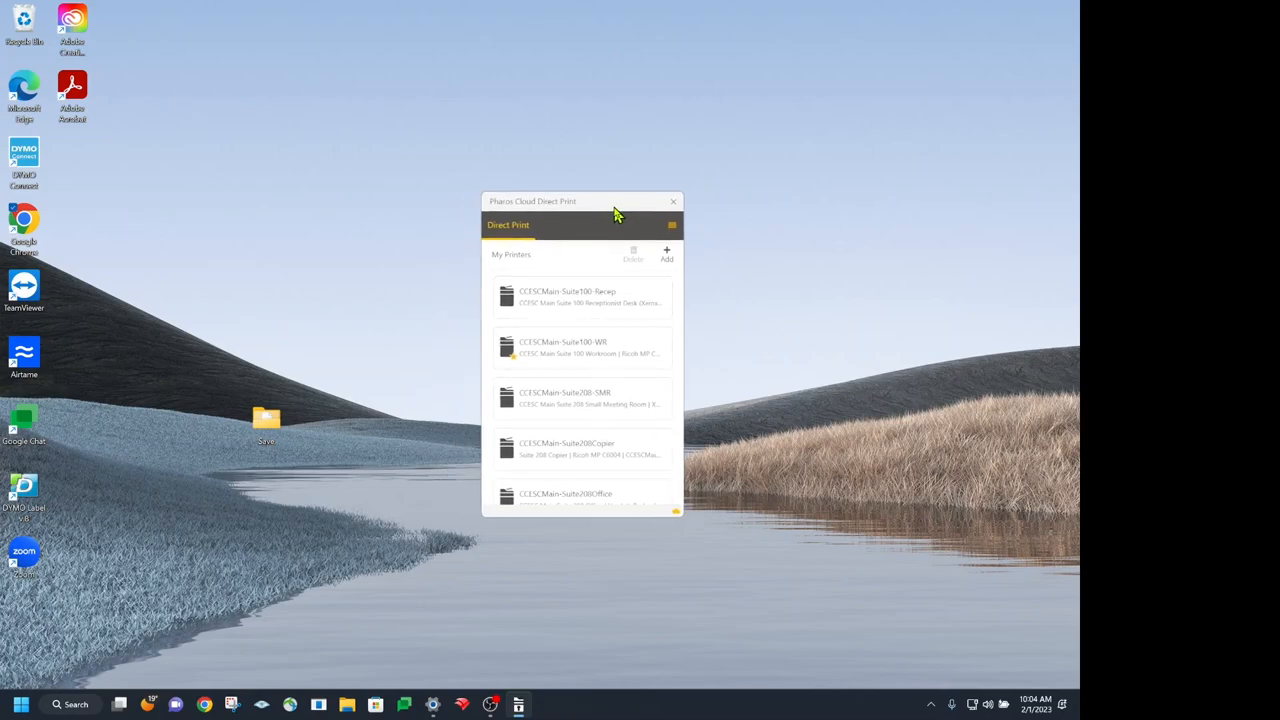
left_click_drag(616, 200, 604, 176)
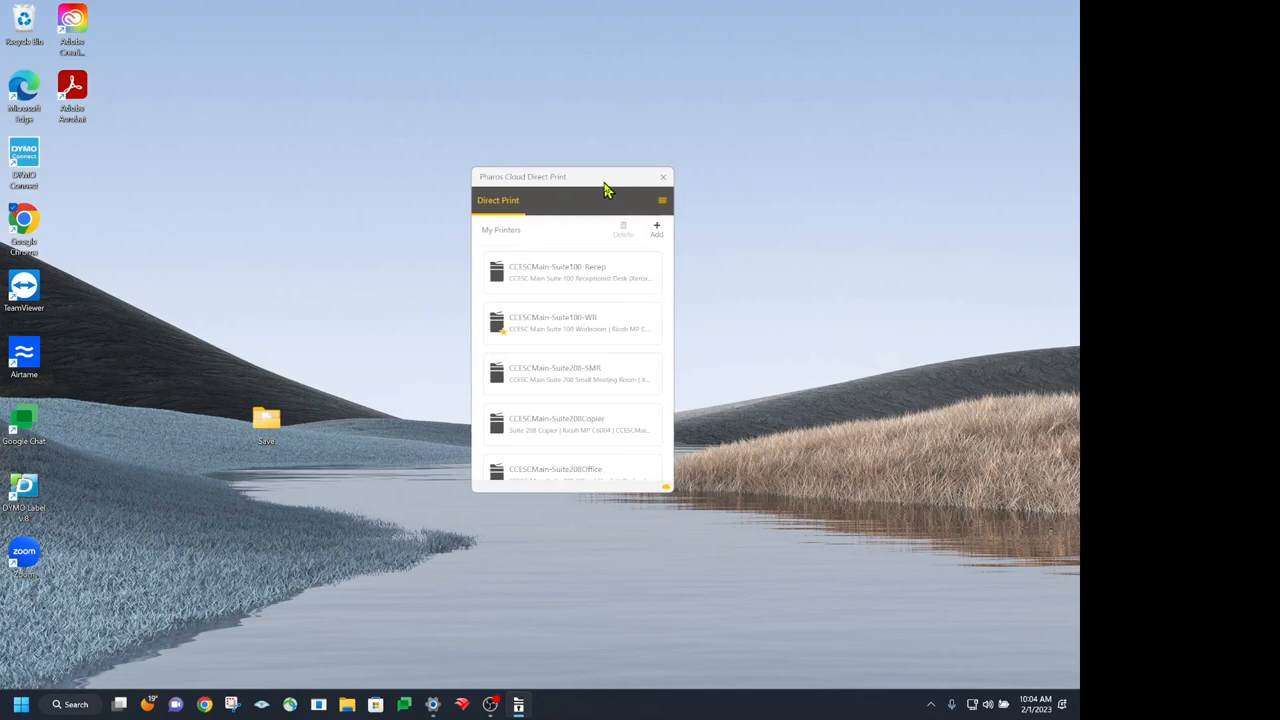
mouse_move(446, 324)
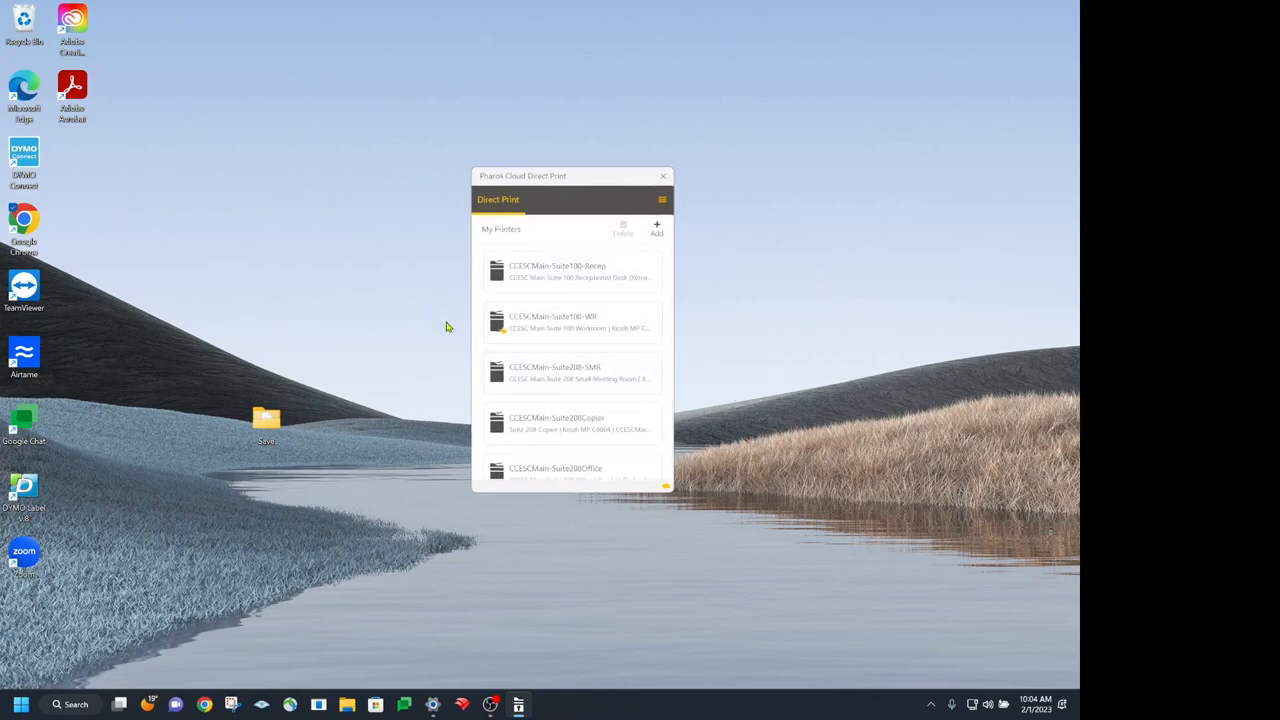
mouse_move(760, 306)
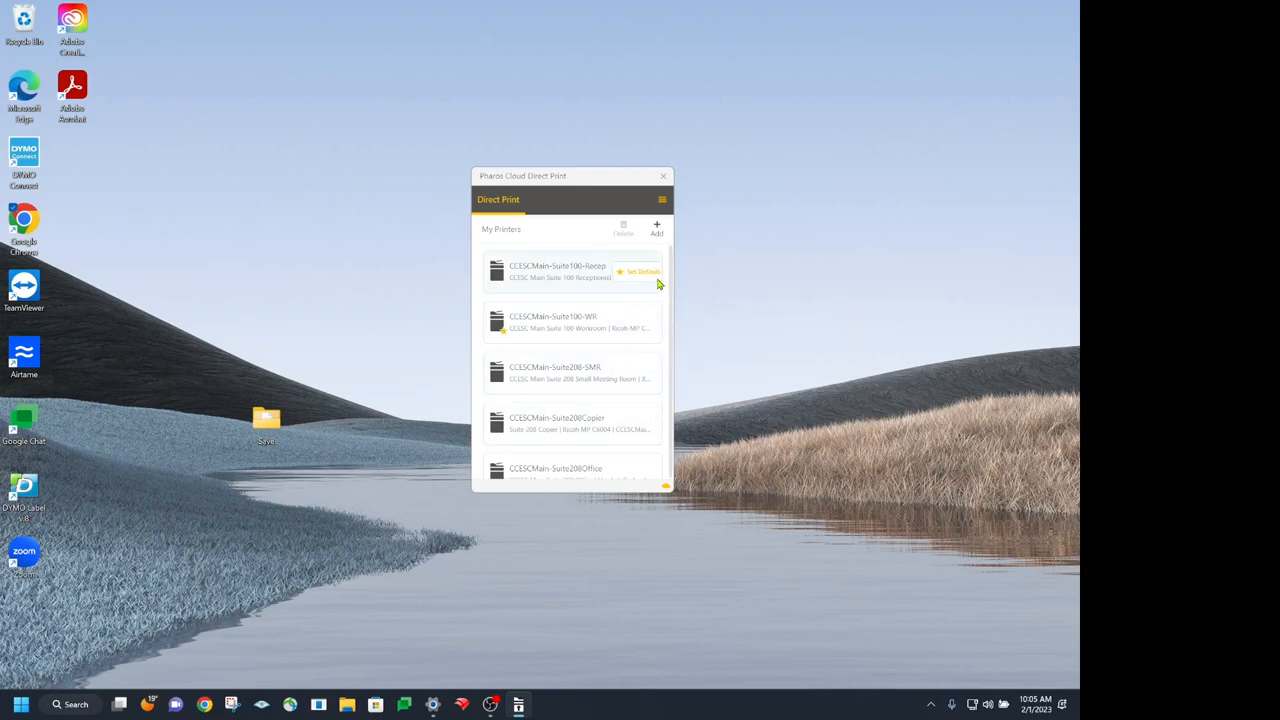
mouse_move(556, 328)
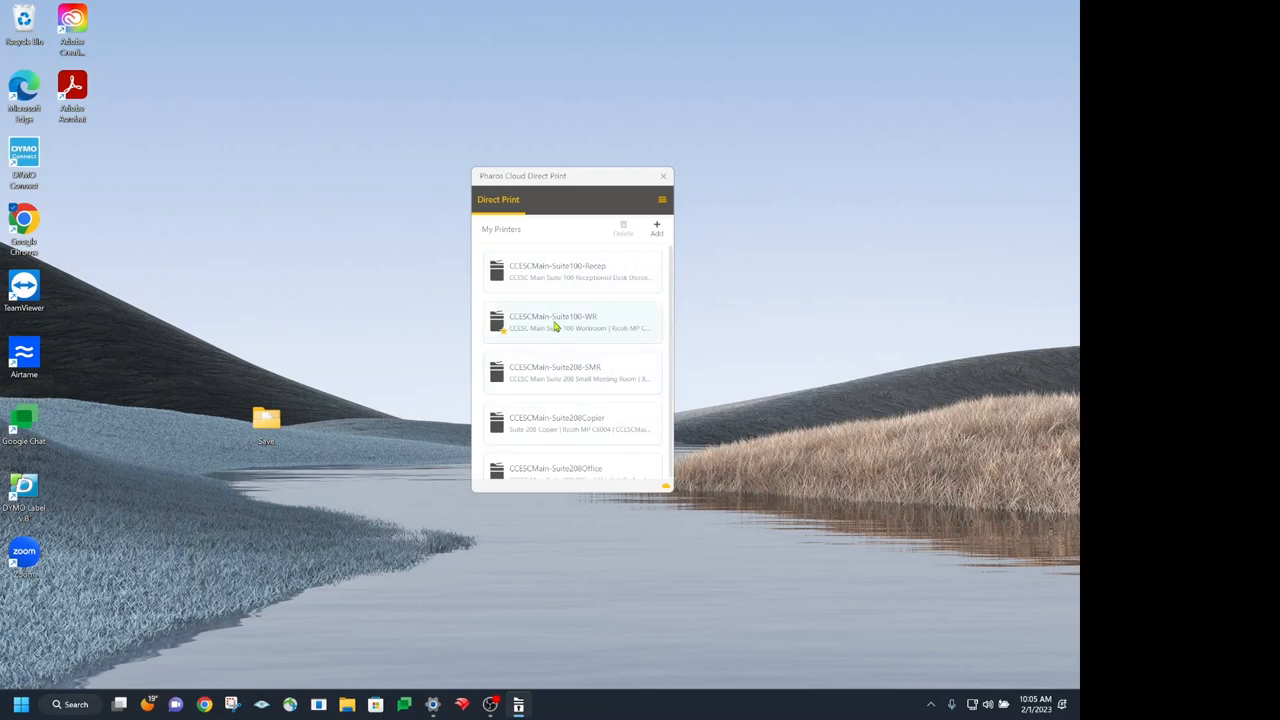
mouse_move(570, 374)
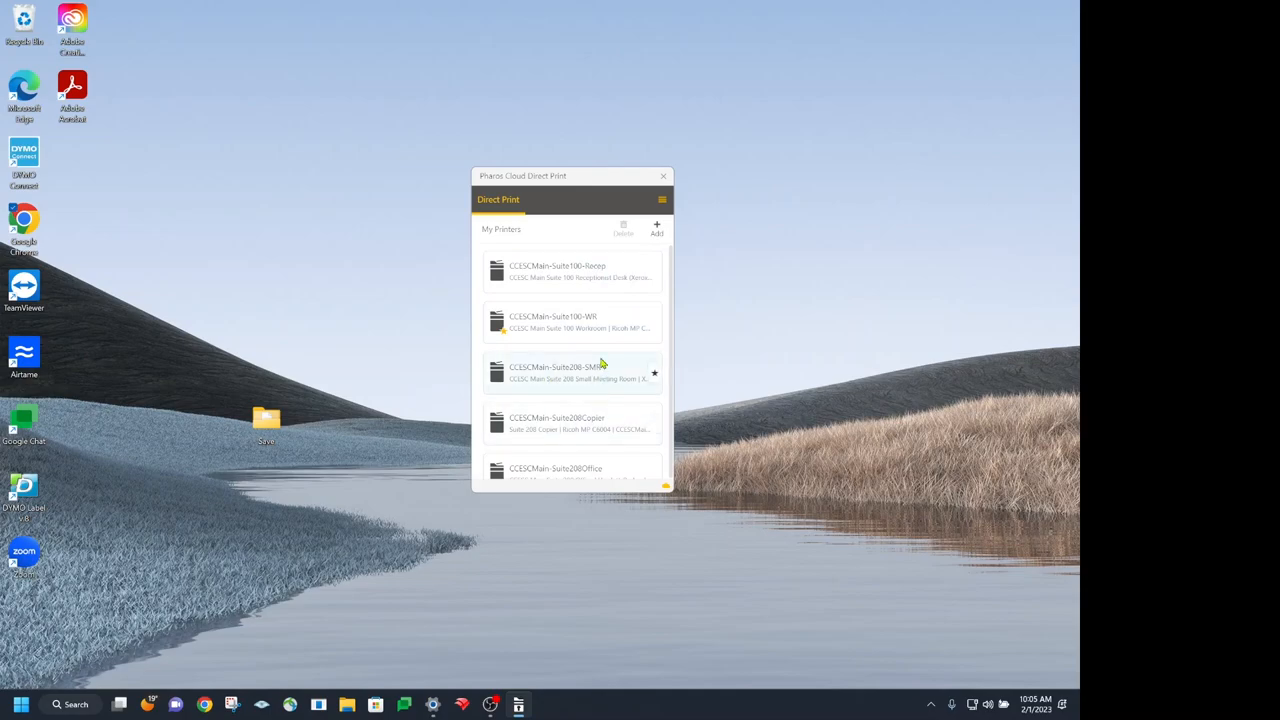
mouse_move(628, 276)
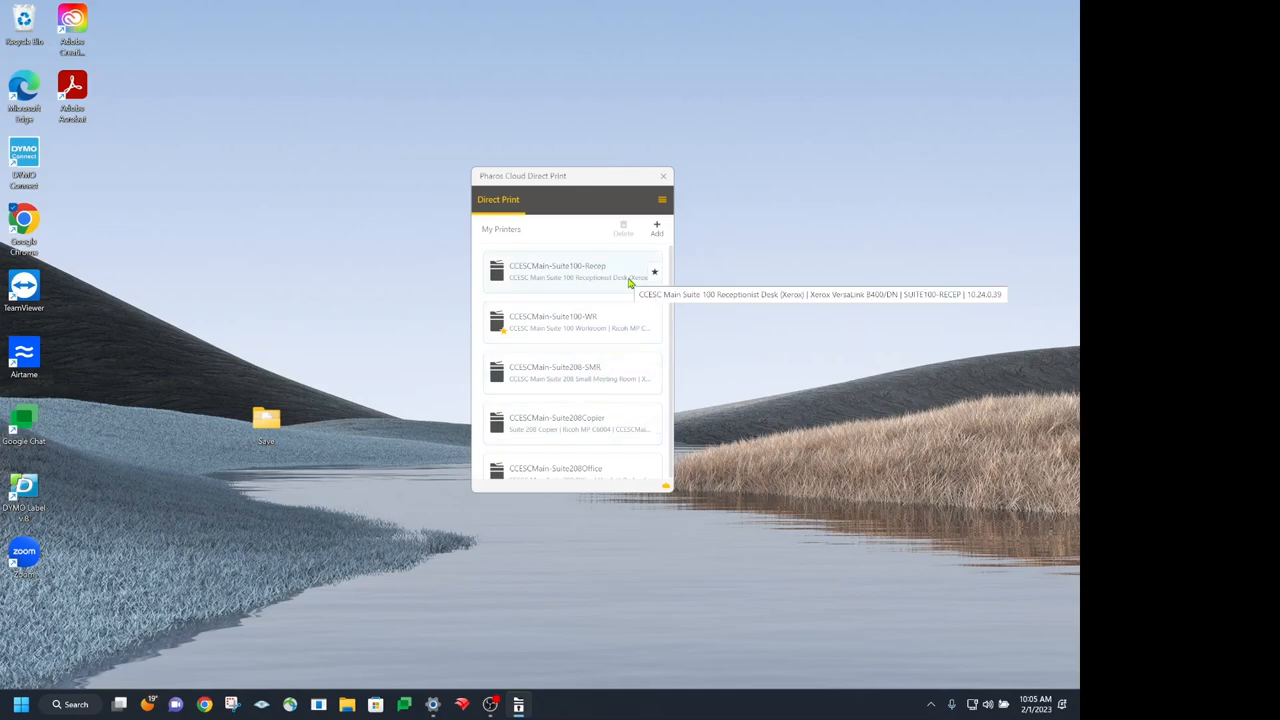
mouse_move(632, 292)
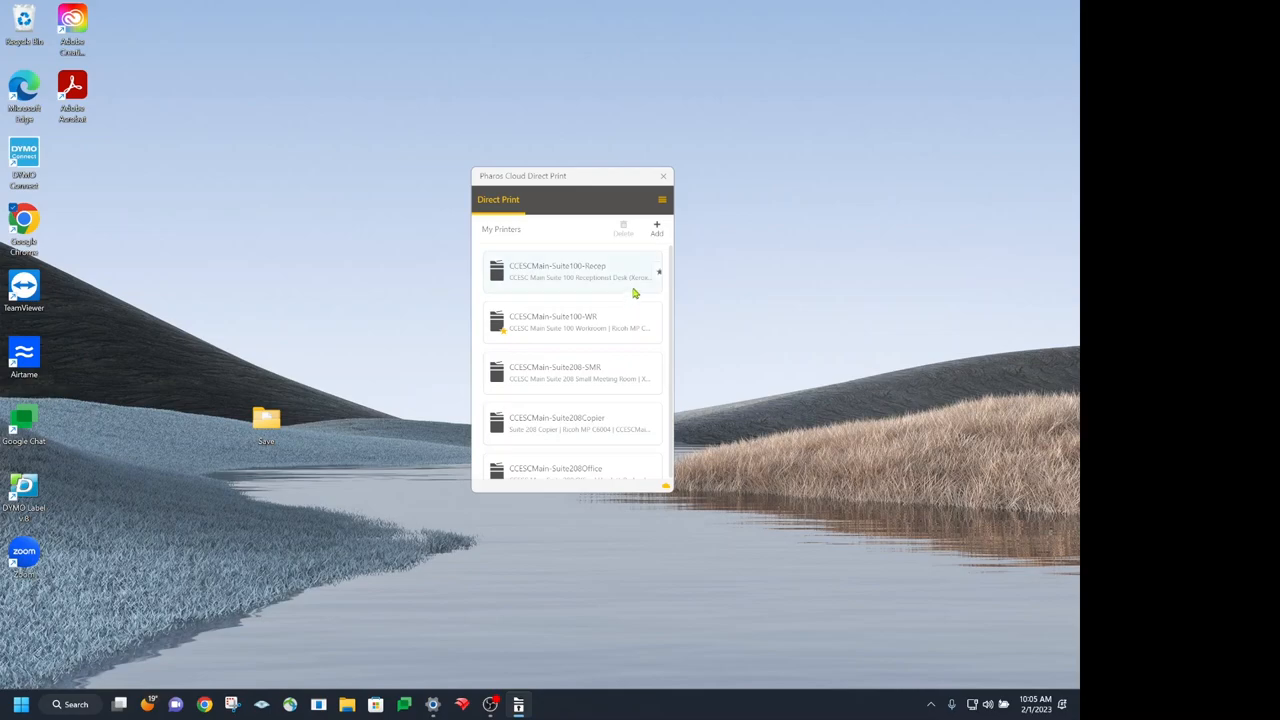
mouse_move(622, 340)
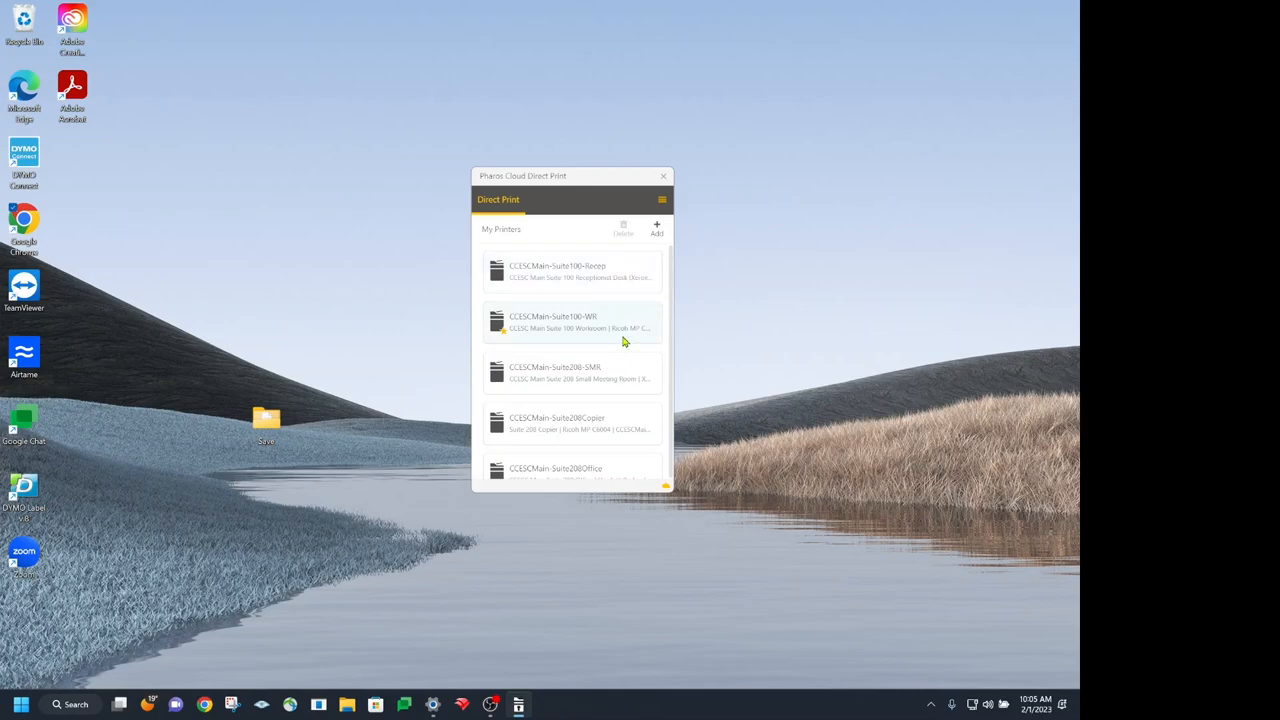
mouse_move(650, 276)
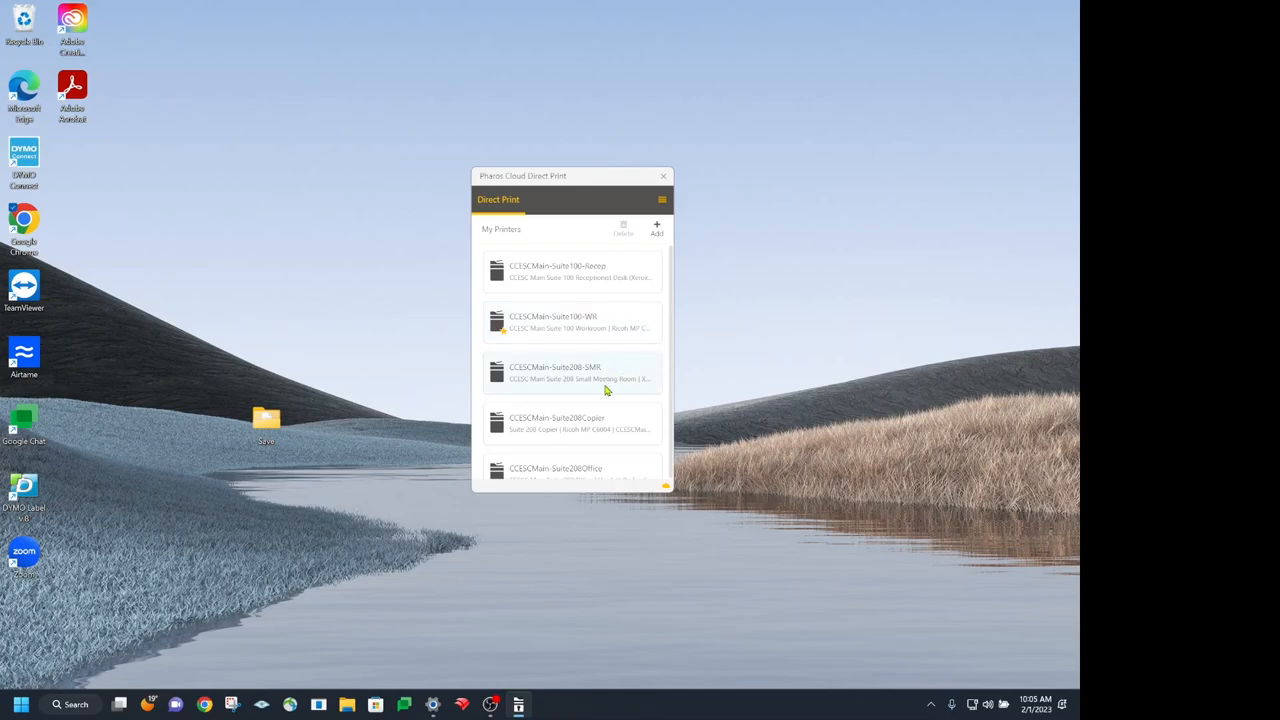
mouse_move(616, 378)
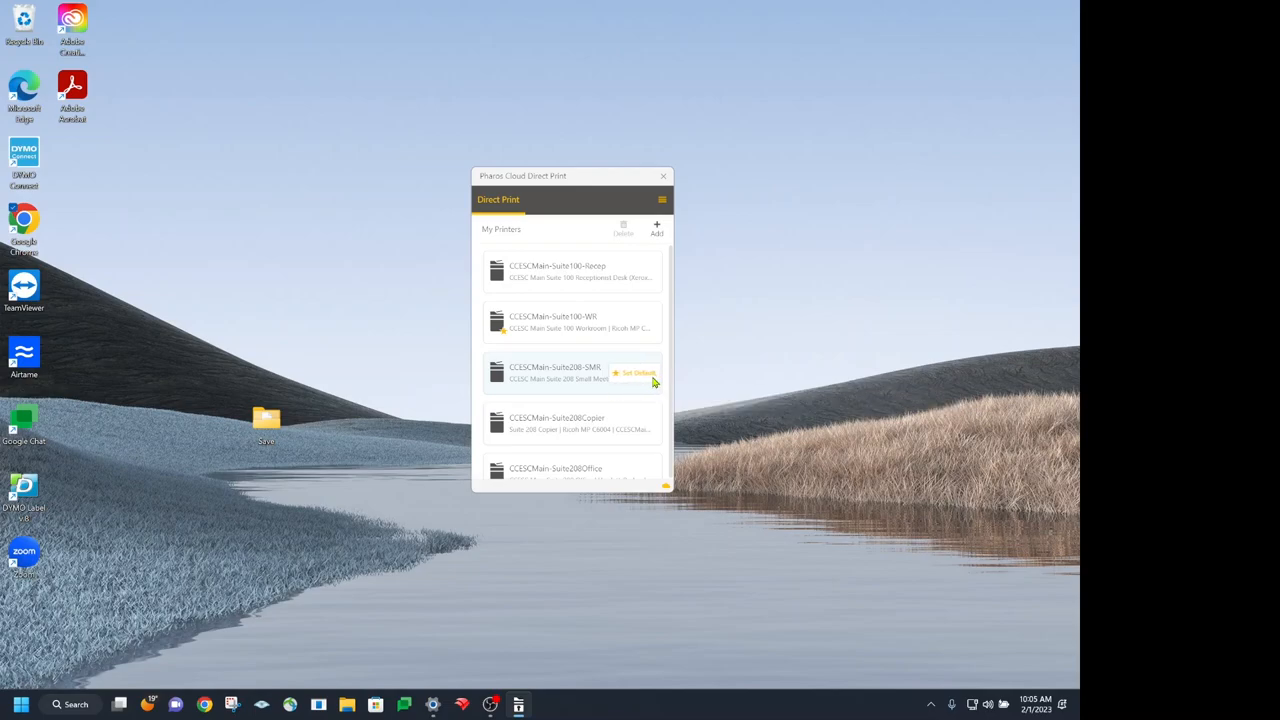
Step: Mark the third printer in My Printers as the default via Set Default
left_click(570, 372)
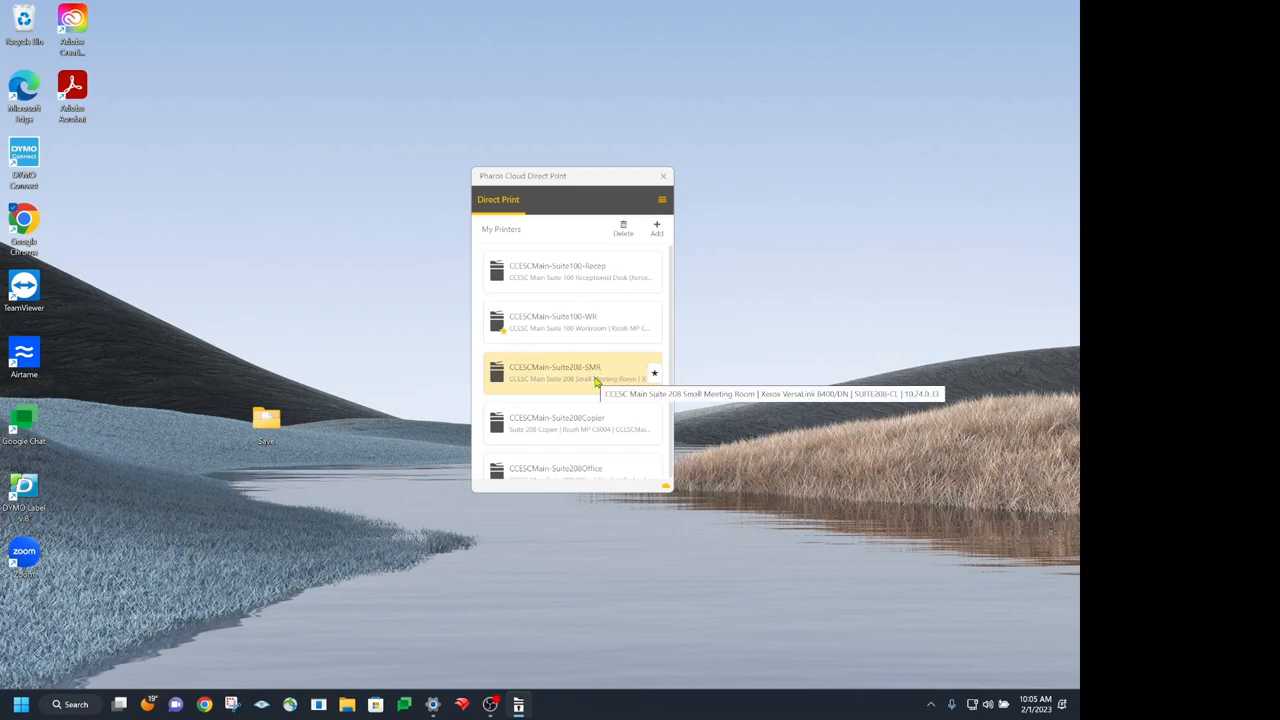
mouse_move(620, 414)
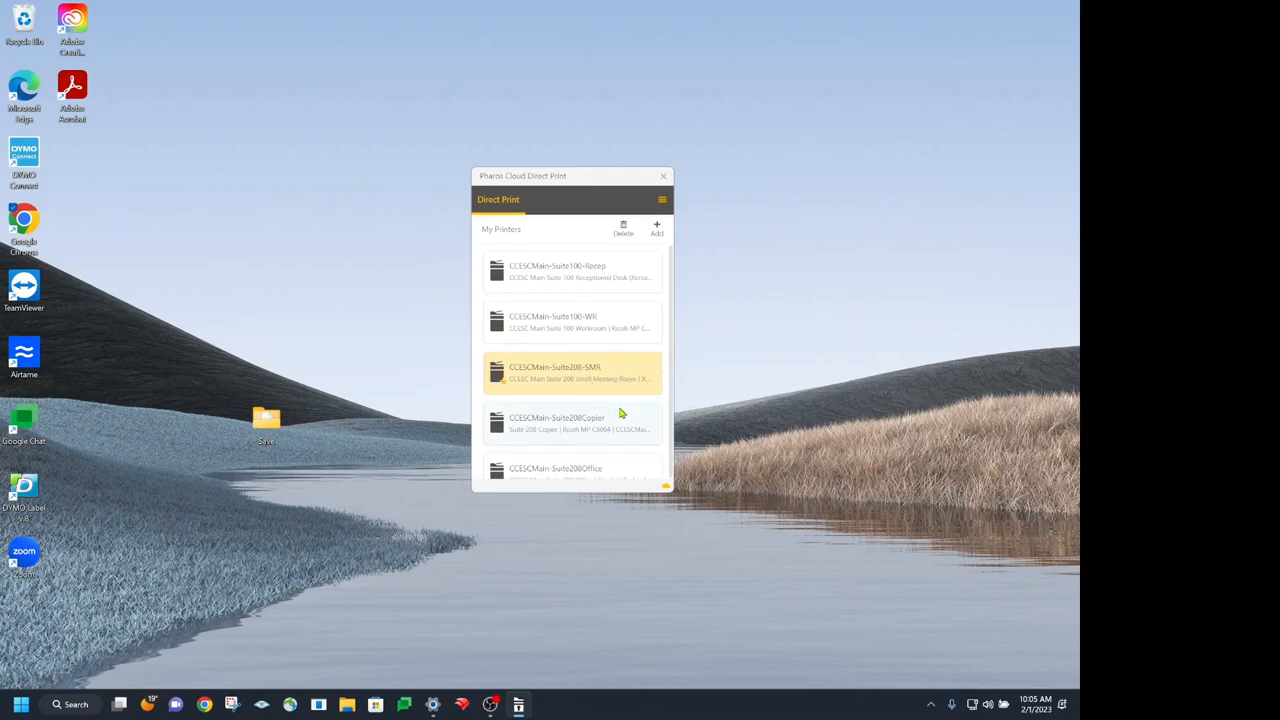
mouse_move(644, 360)
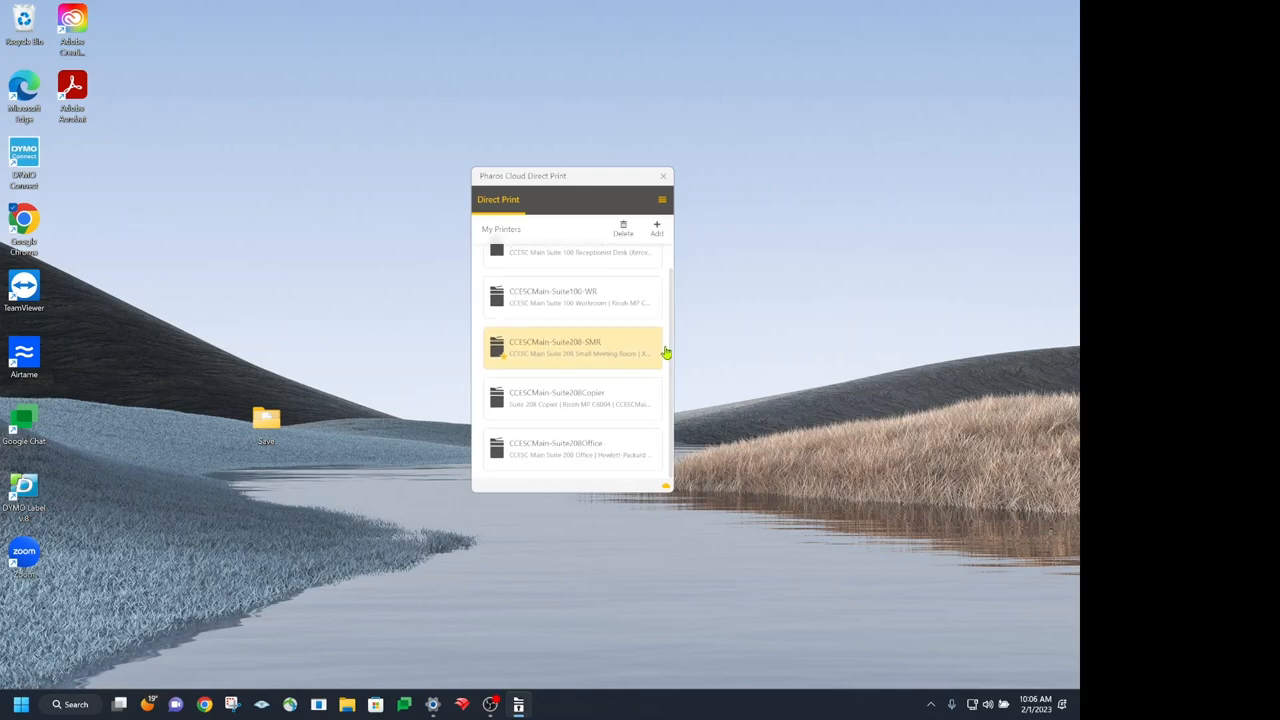
scroll("up", 3)
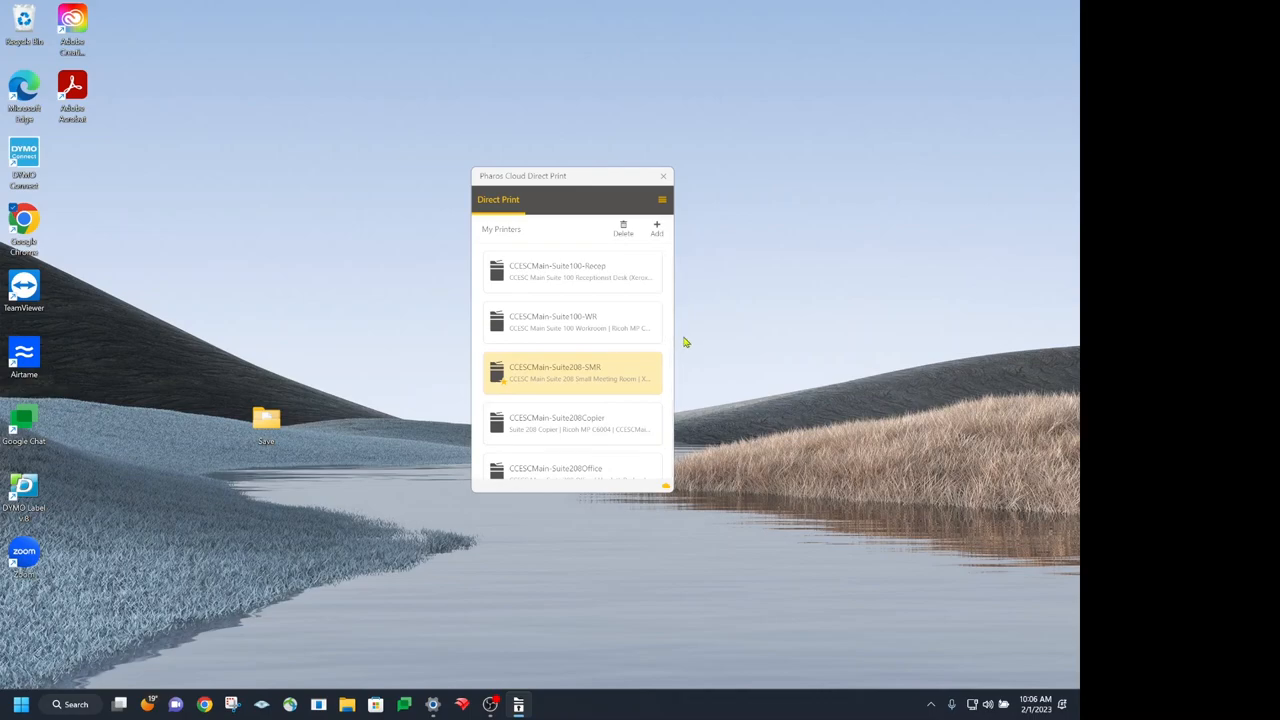
mouse_move(710, 324)
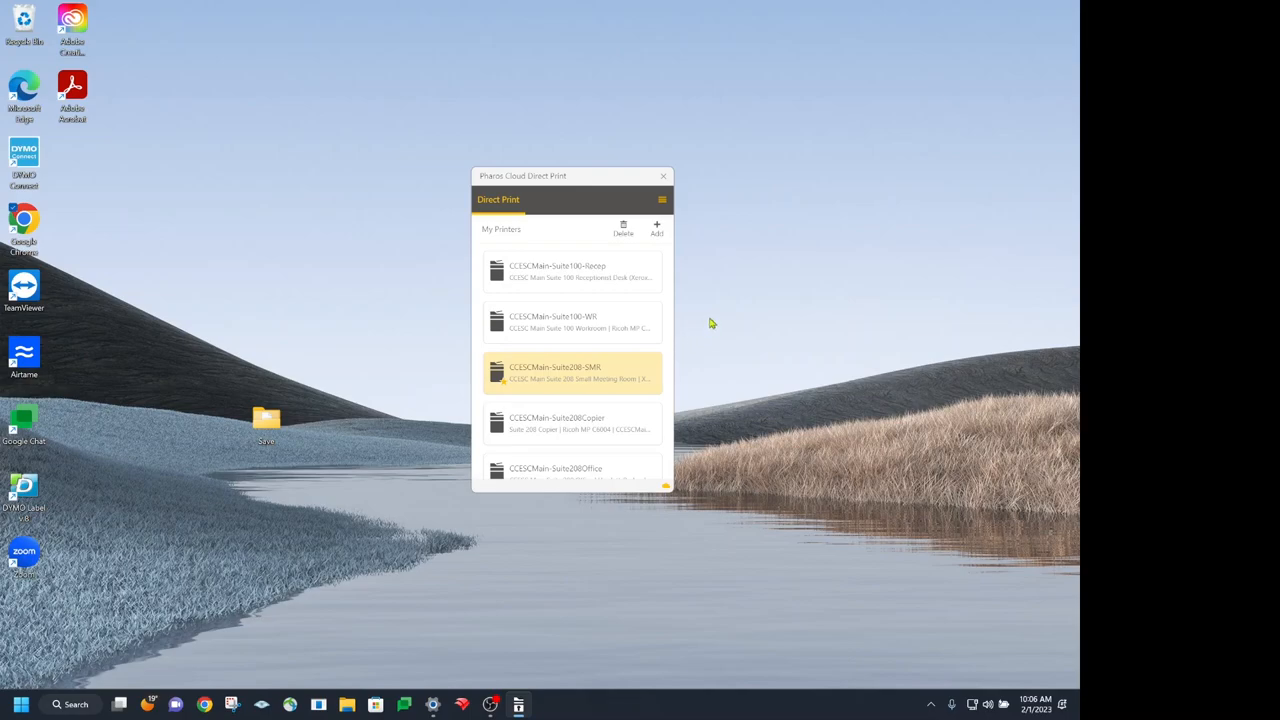
mouse_move(656, 232)
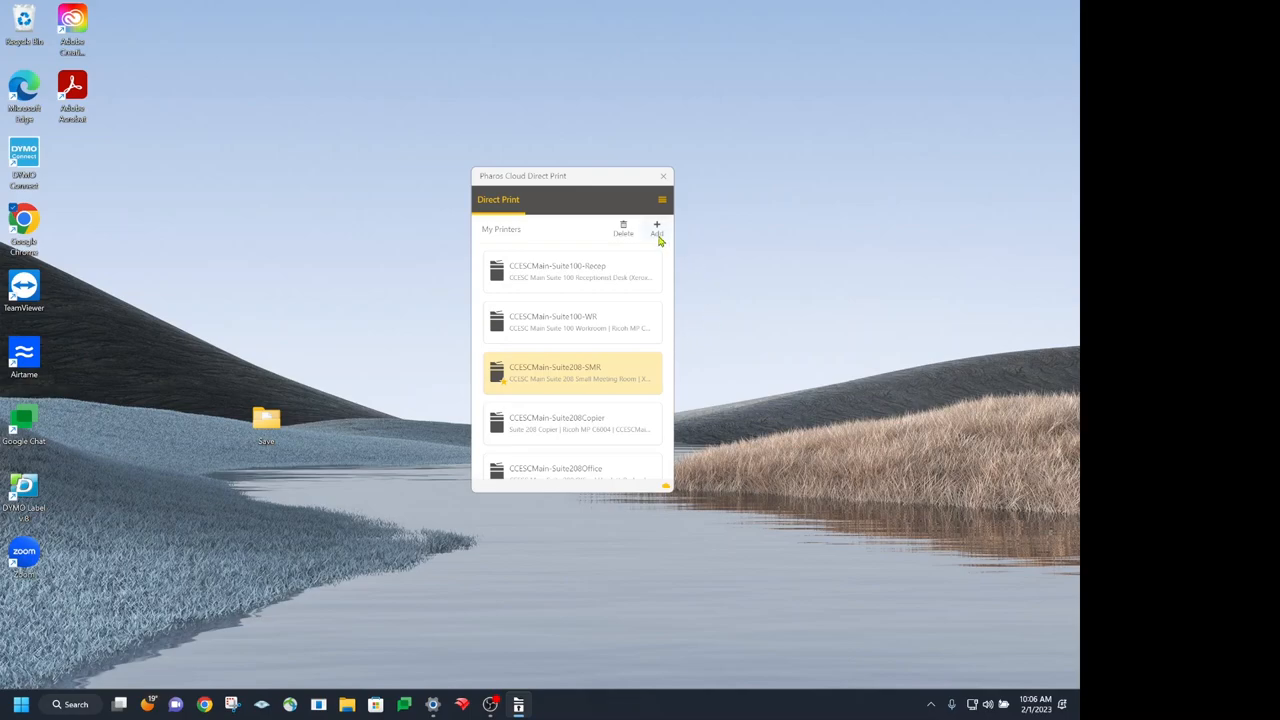
Step: In Add Printer, expand CECSouth to its Lower Level location listing the Computer Lab printer
left_click(656, 230)
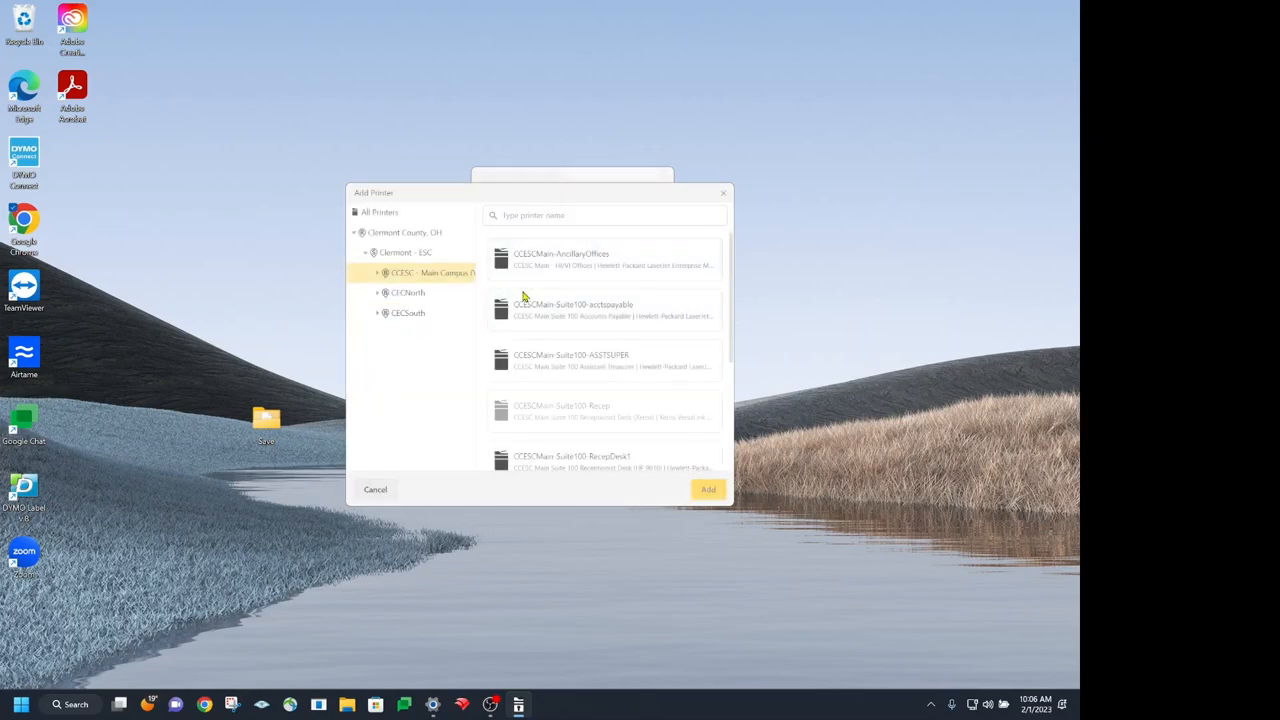
left_click(600, 360)
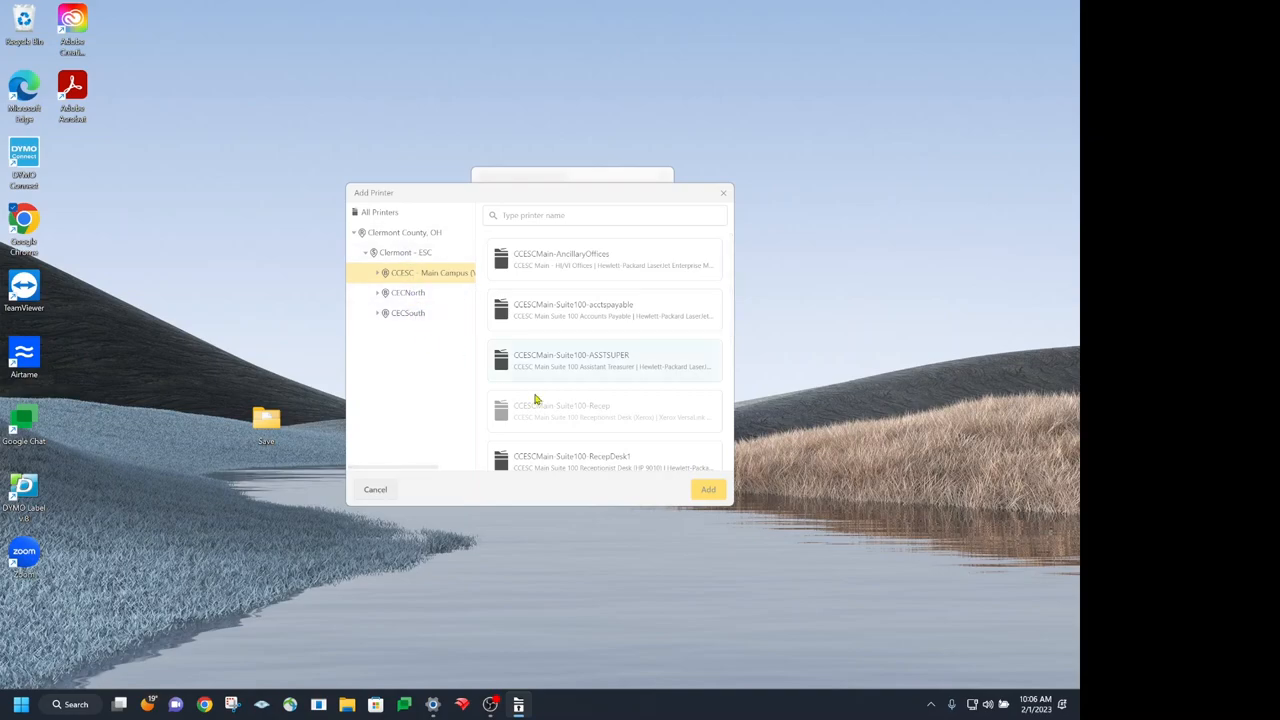
mouse_move(670, 290)
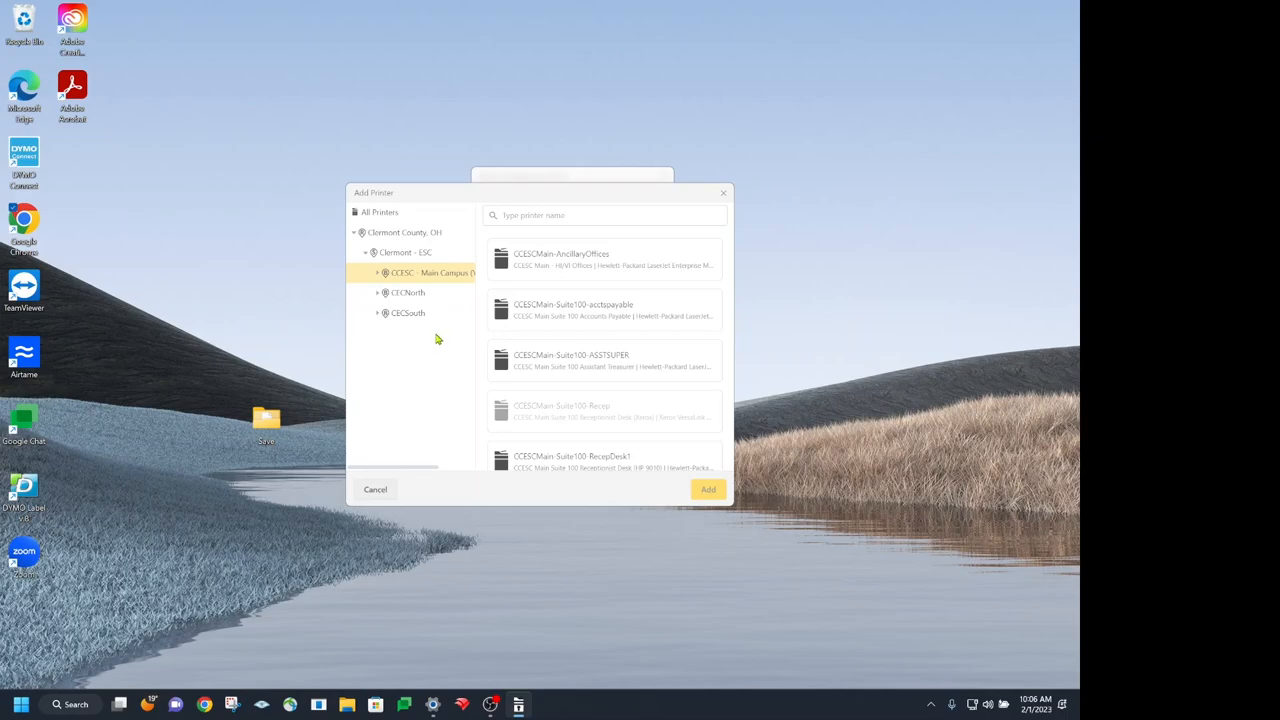
mouse_move(392, 330)
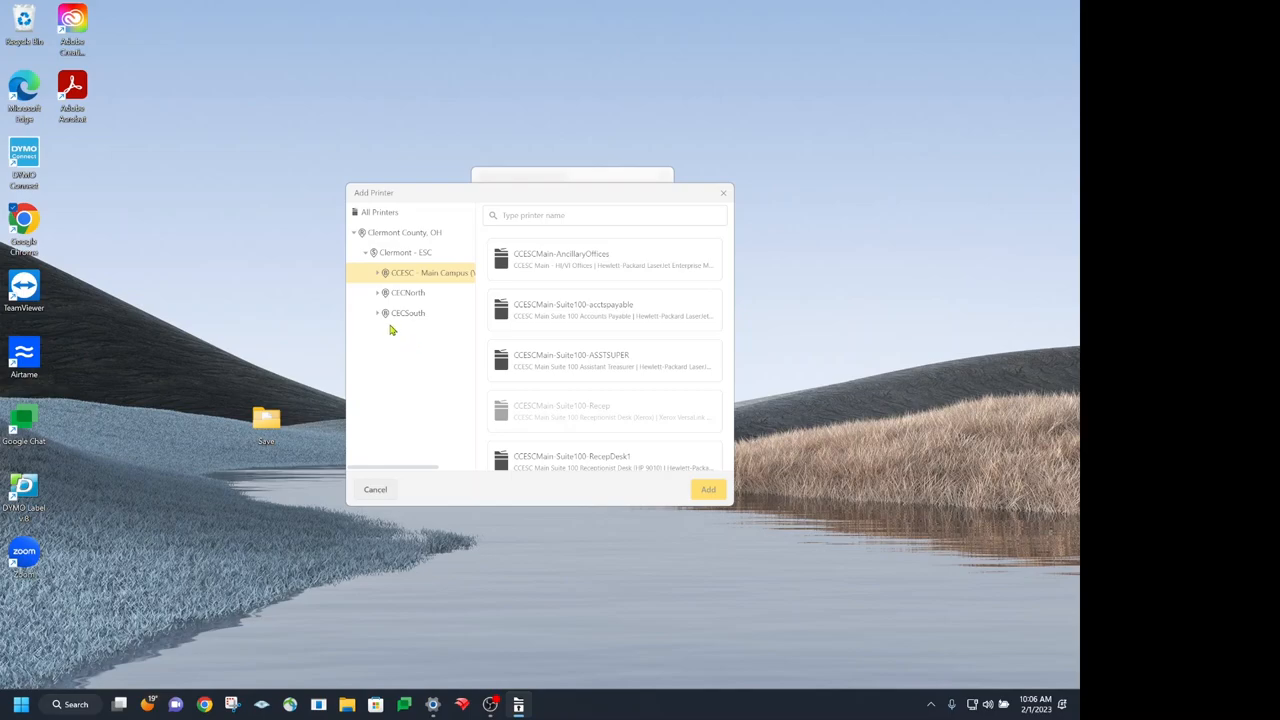
left_click(378, 312)
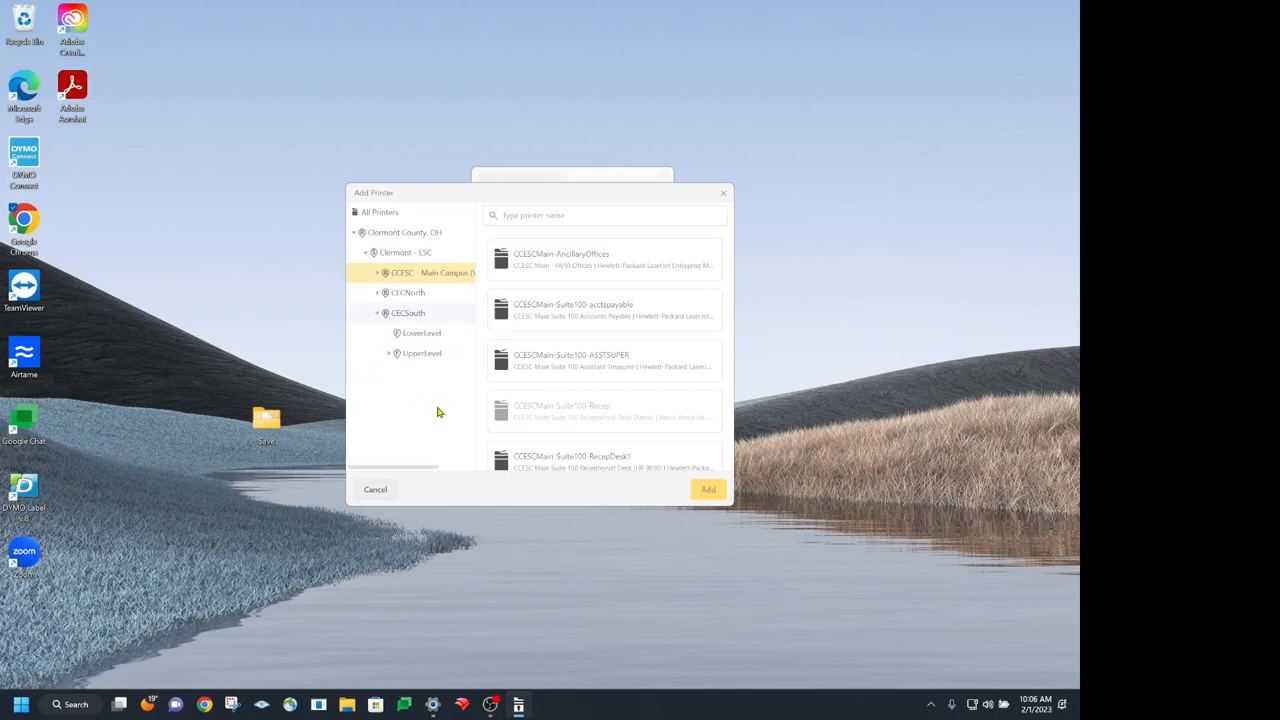
mouse_move(420, 352)
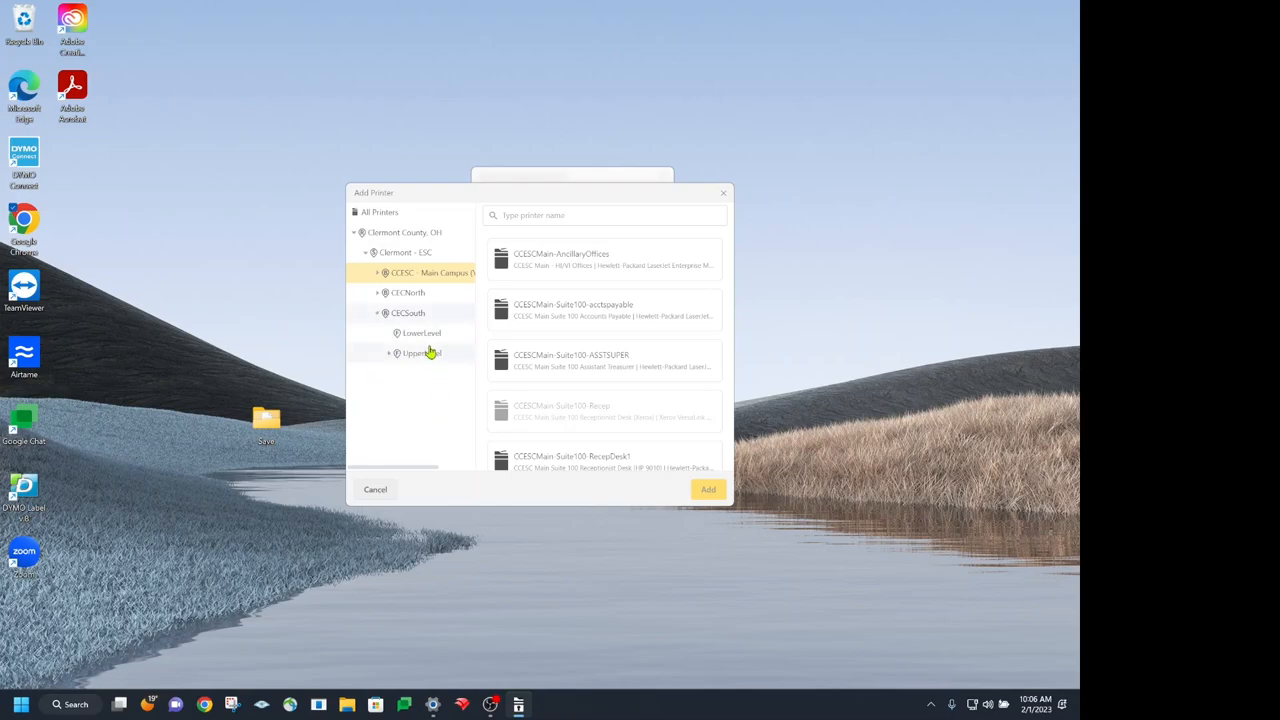
left_click(420, 332)
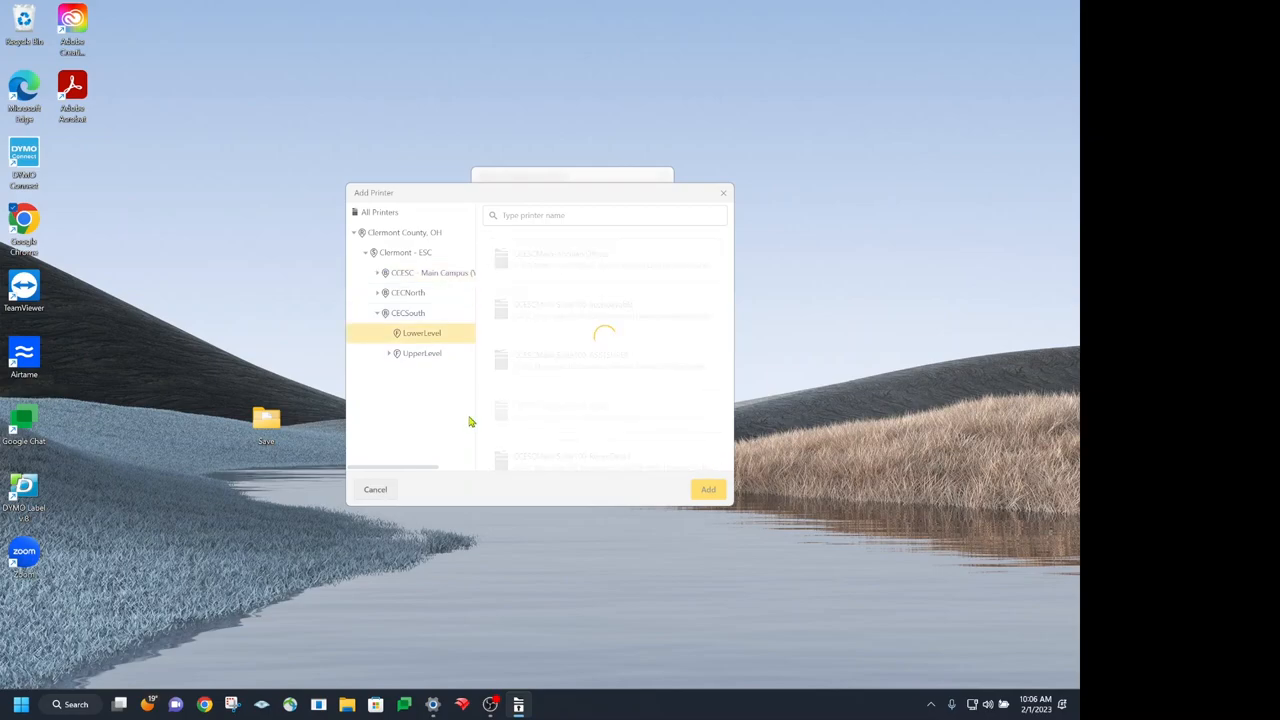
left_click(408, 312)
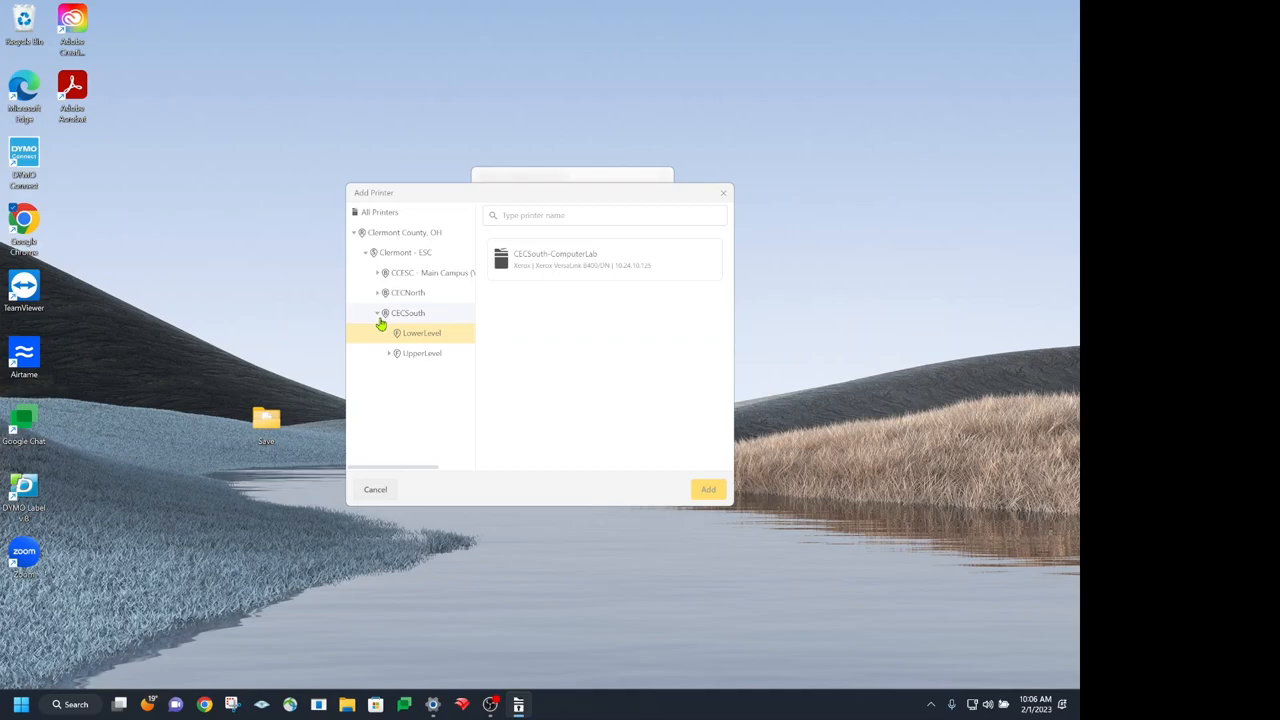
mouse_move(418, 344)
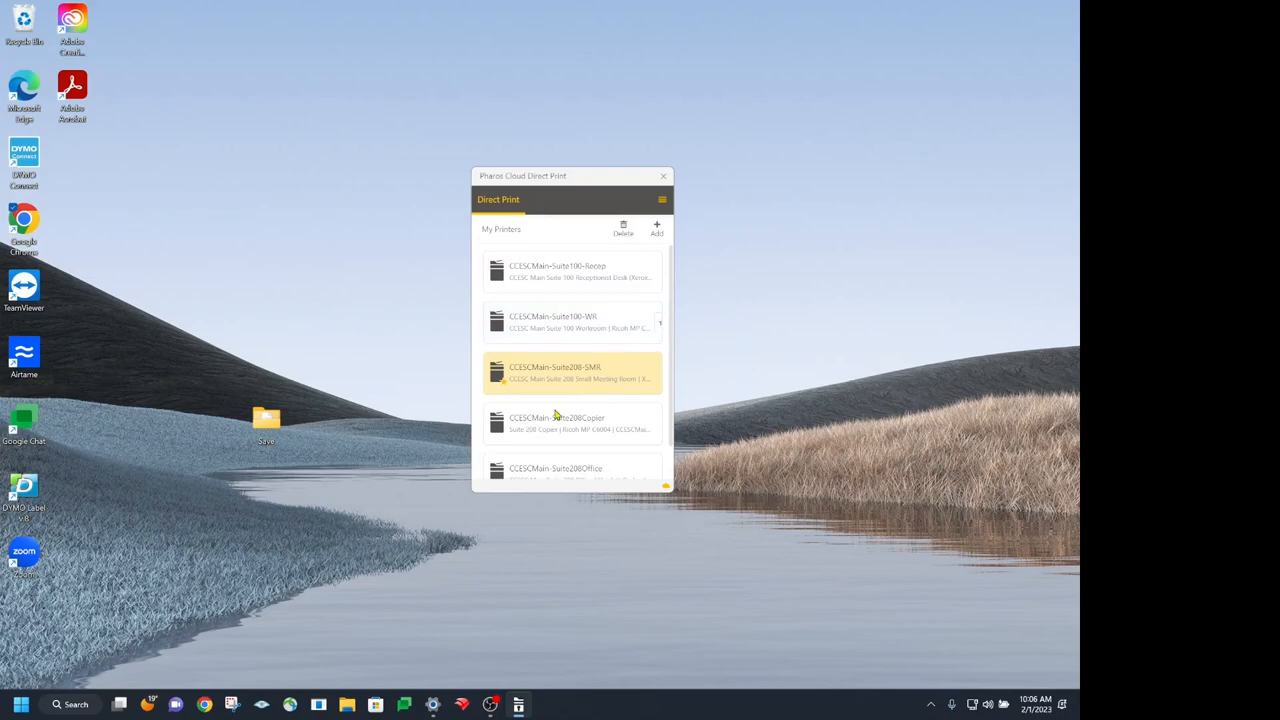
mouse_move(600, 324)
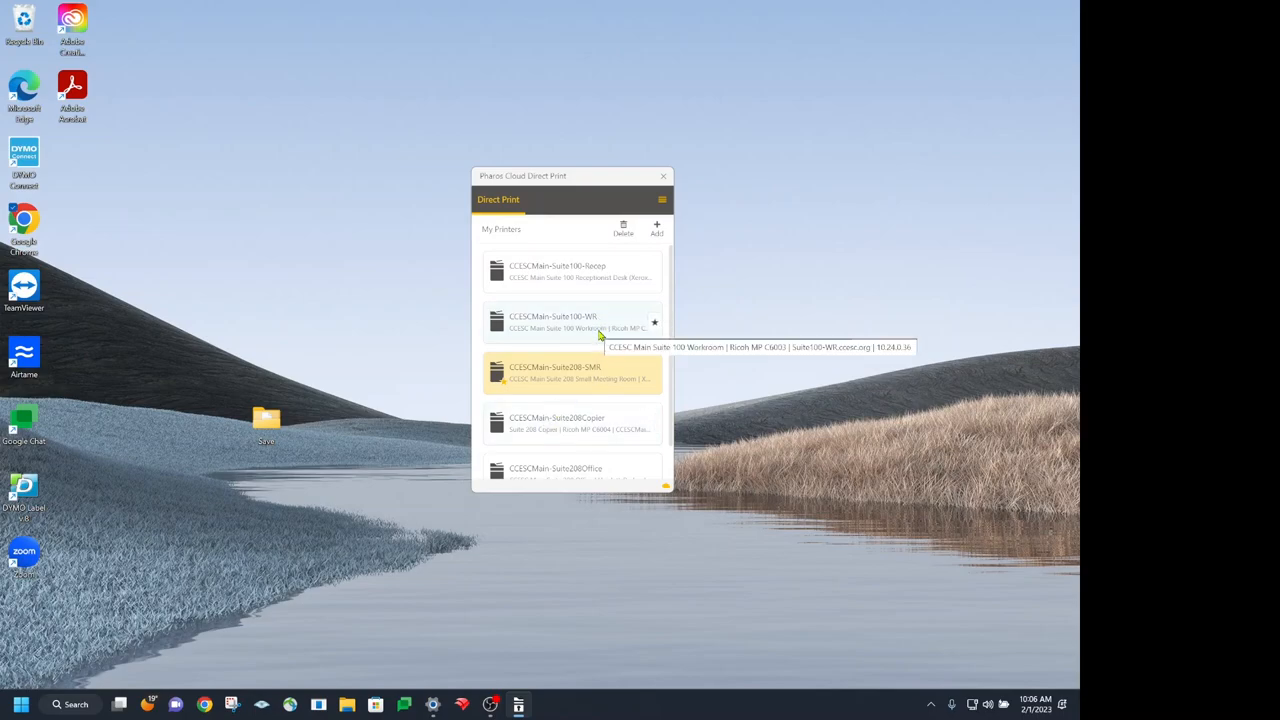
mouse_move(600, 334)
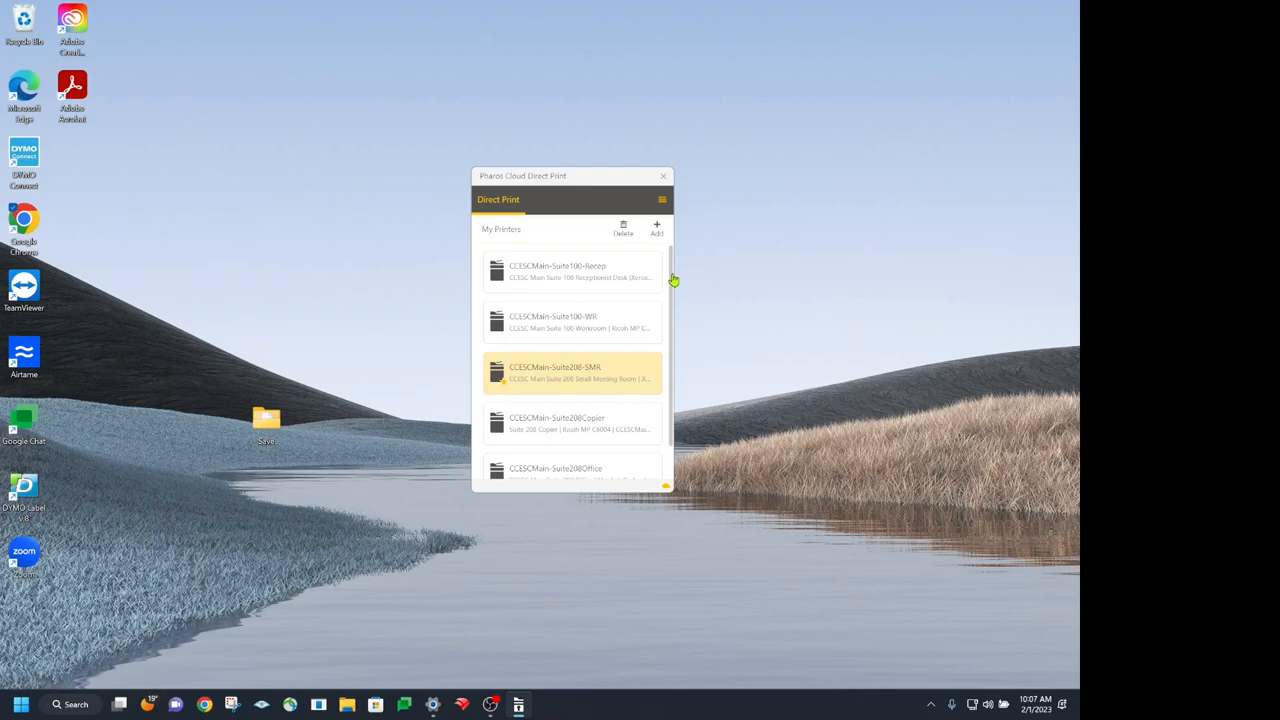
mouse_move(658, 412)
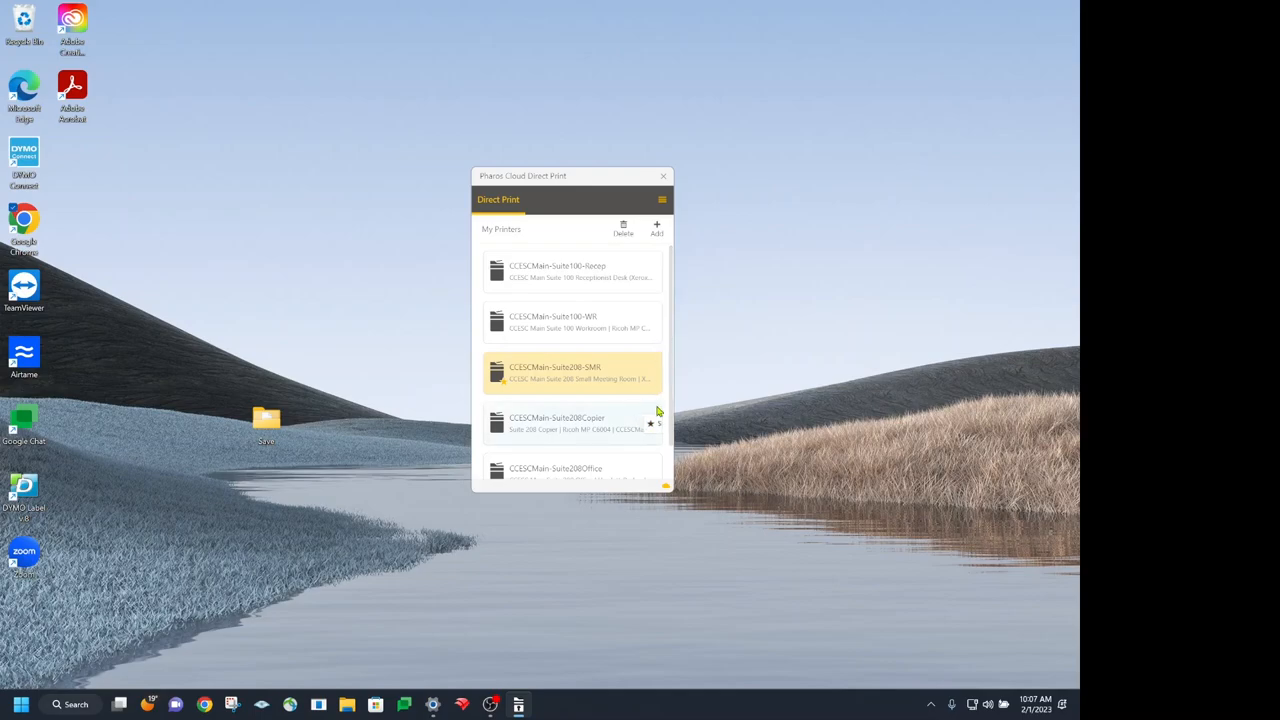
mouse_move(612, 418)
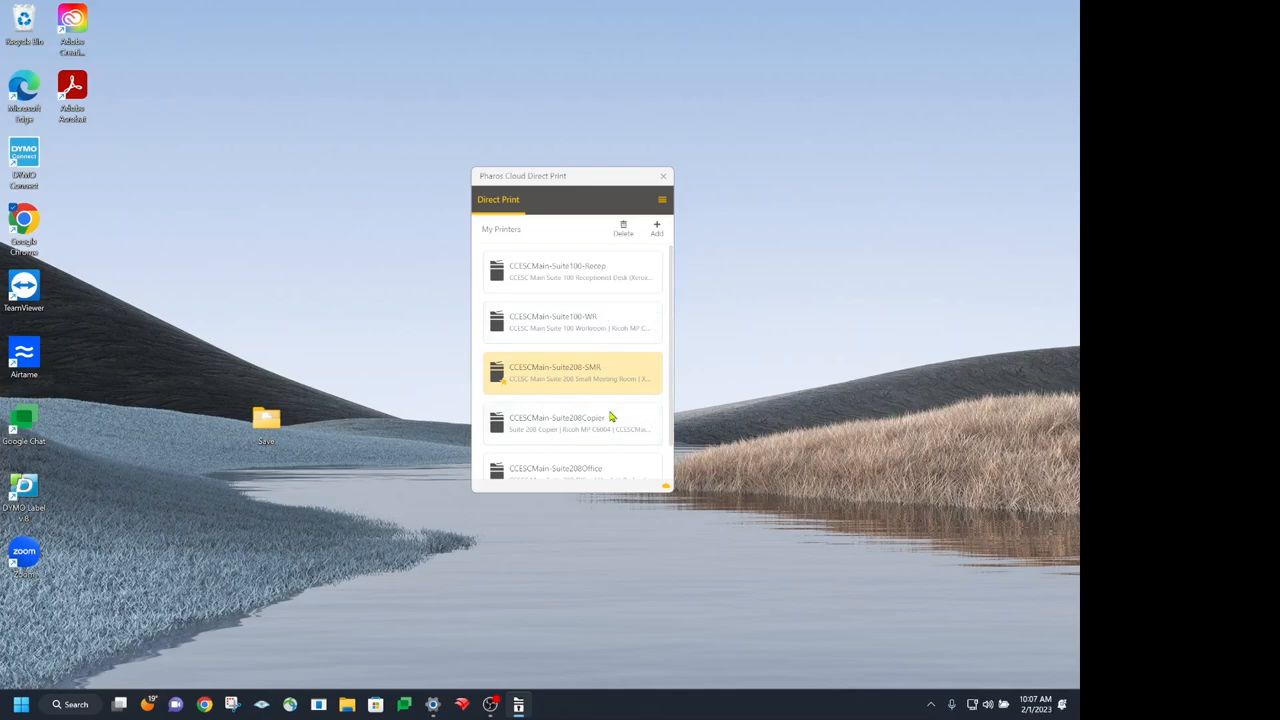
scroll("down", 3)
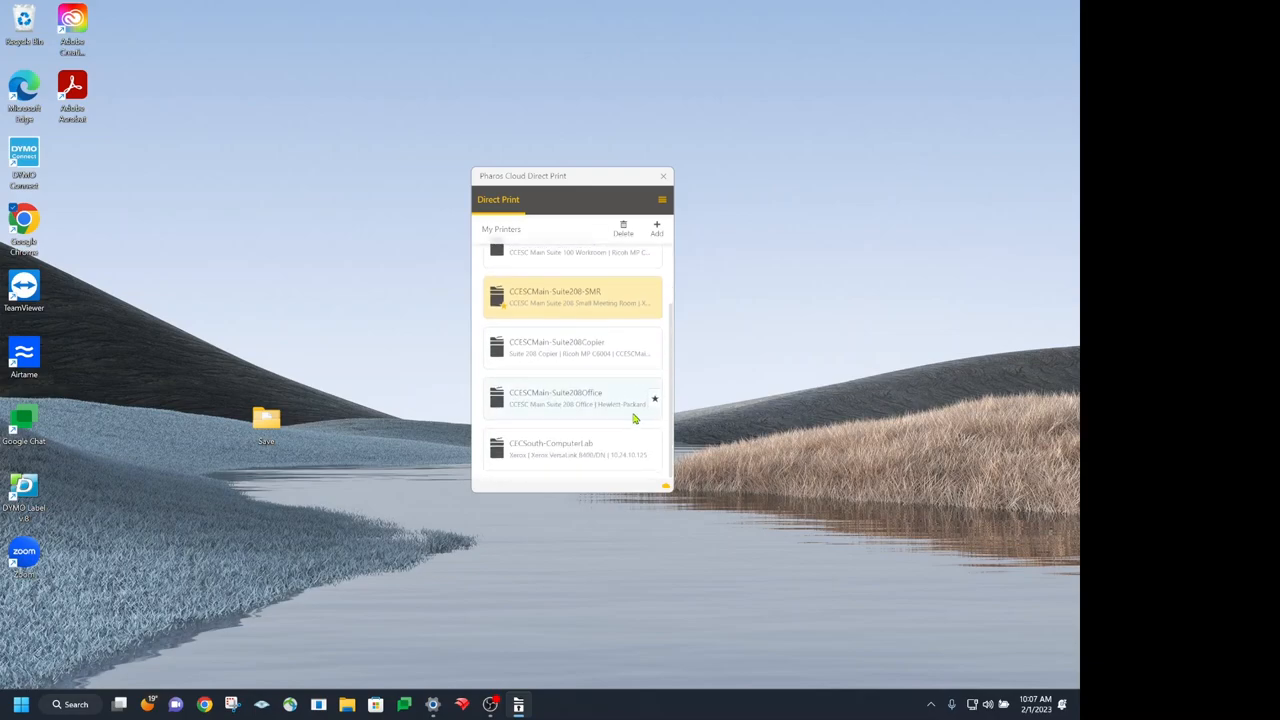
mouse_move(636, 452)
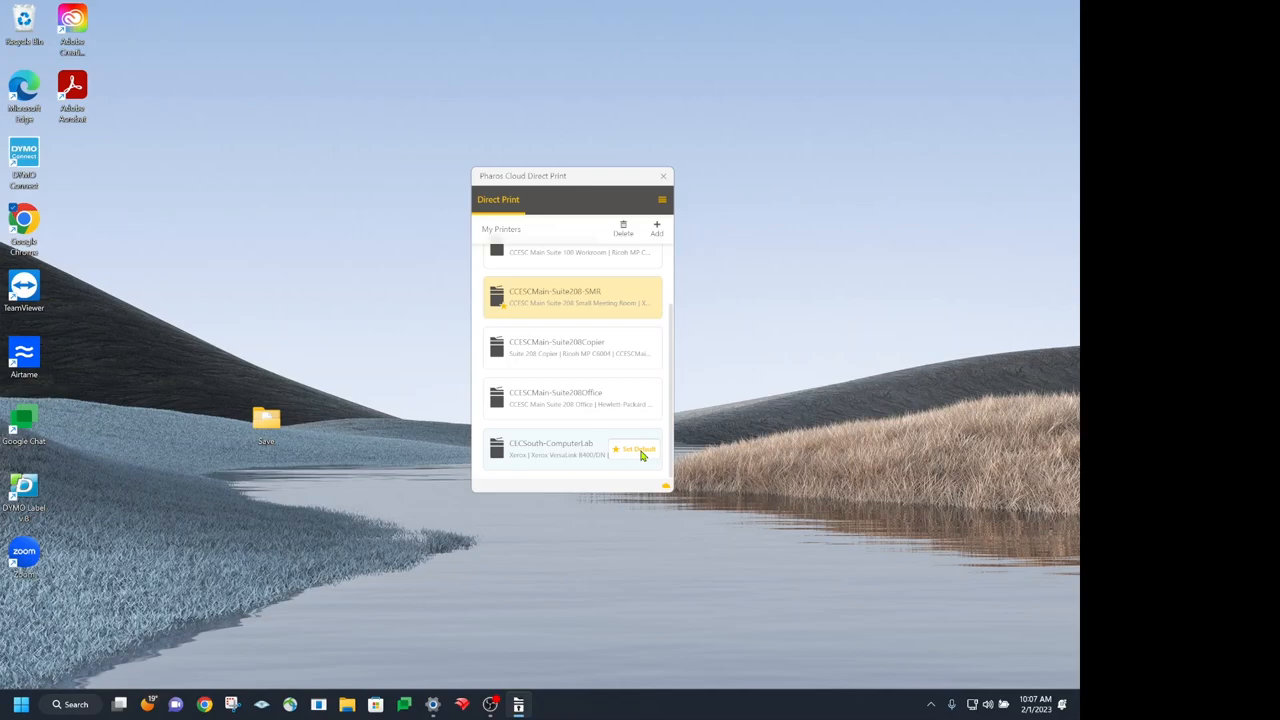
mouse_move(632, 408)
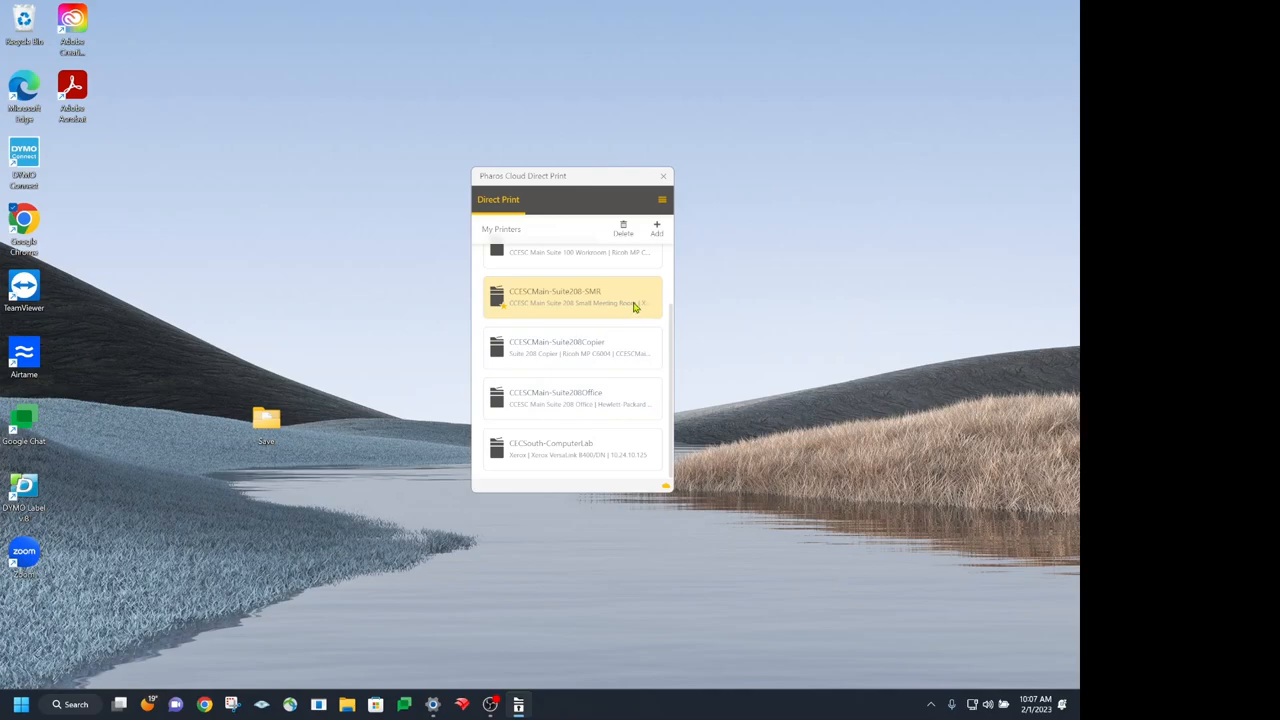
mouse_move(546, 310)
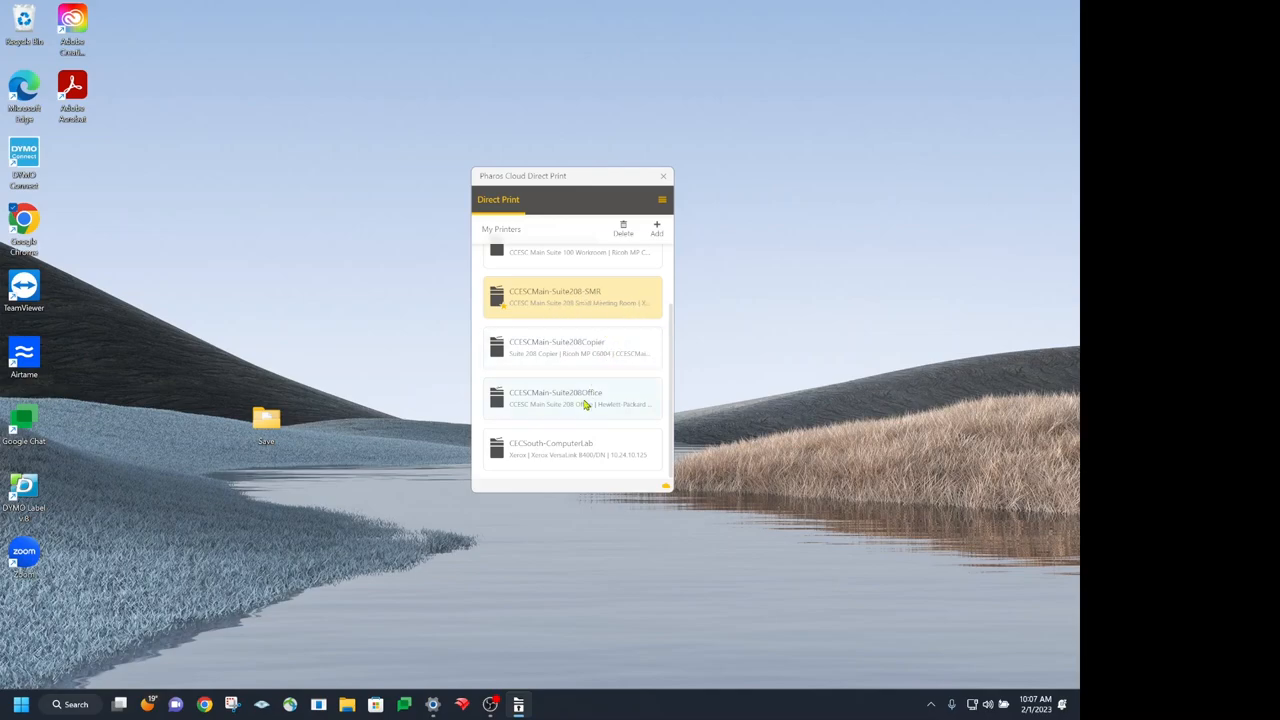
mouse_move(504, 312)
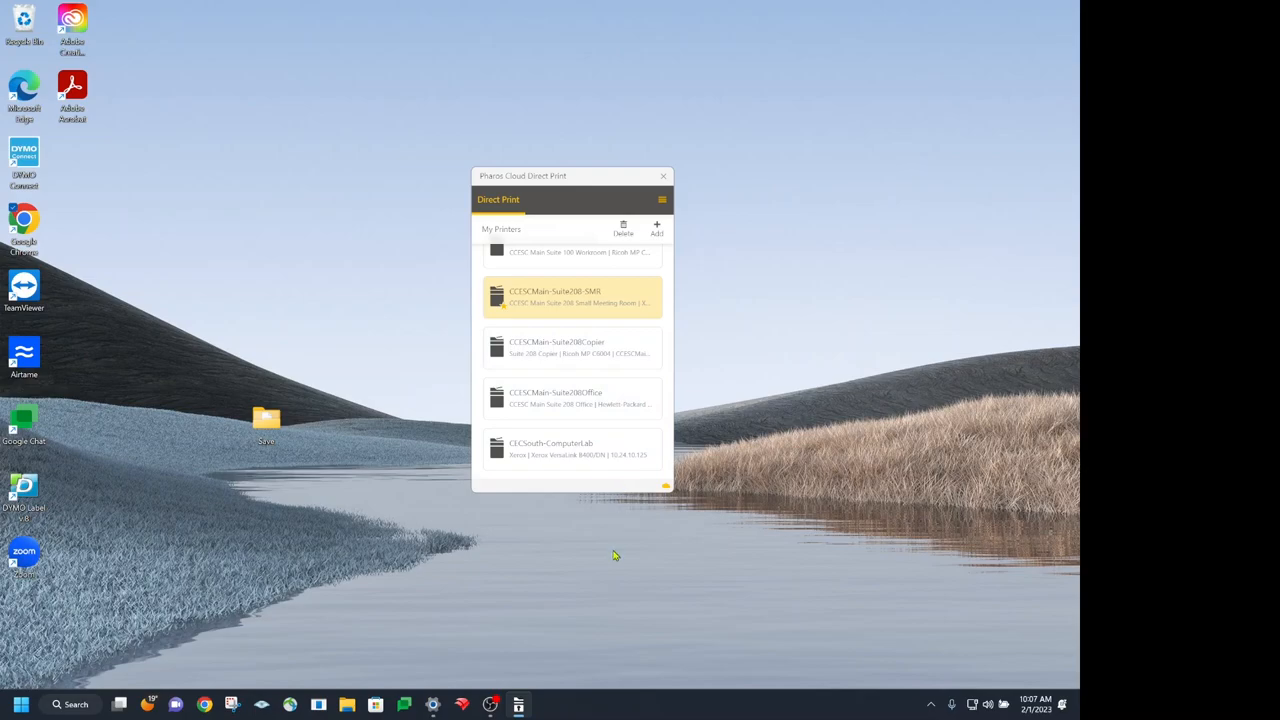
mouse_move(744, 568)
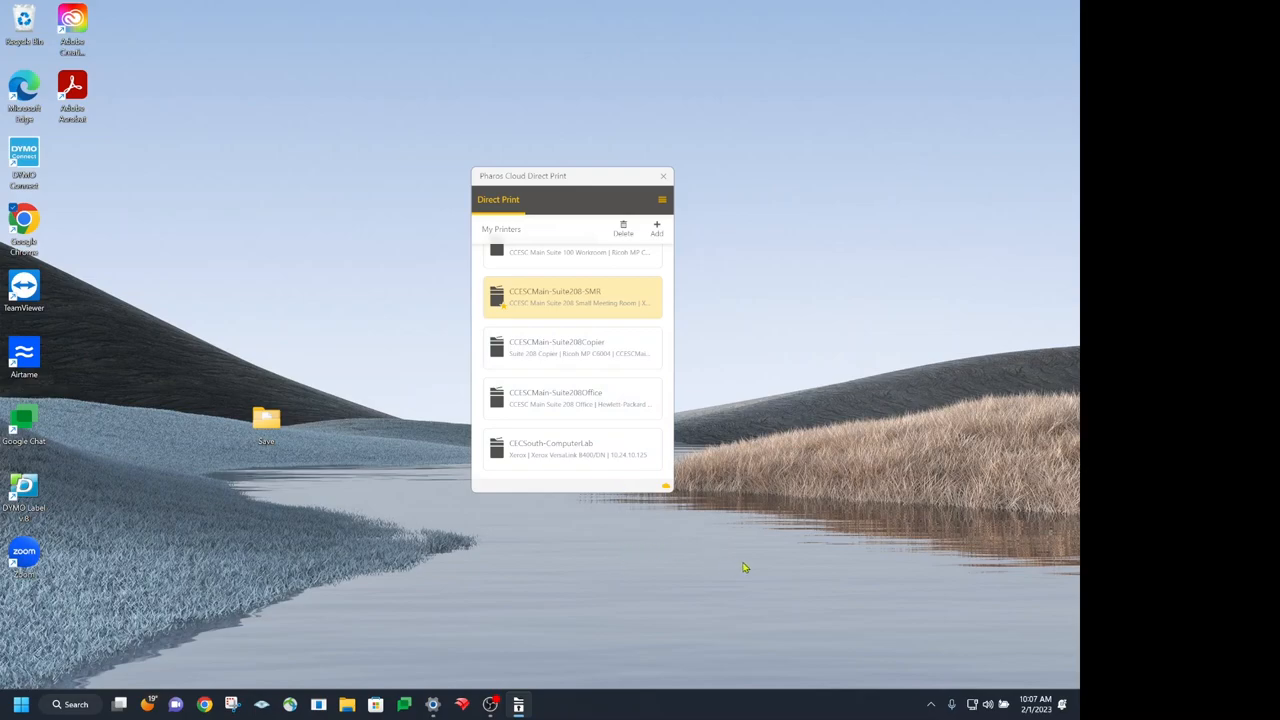
mouse_move(788, 556)
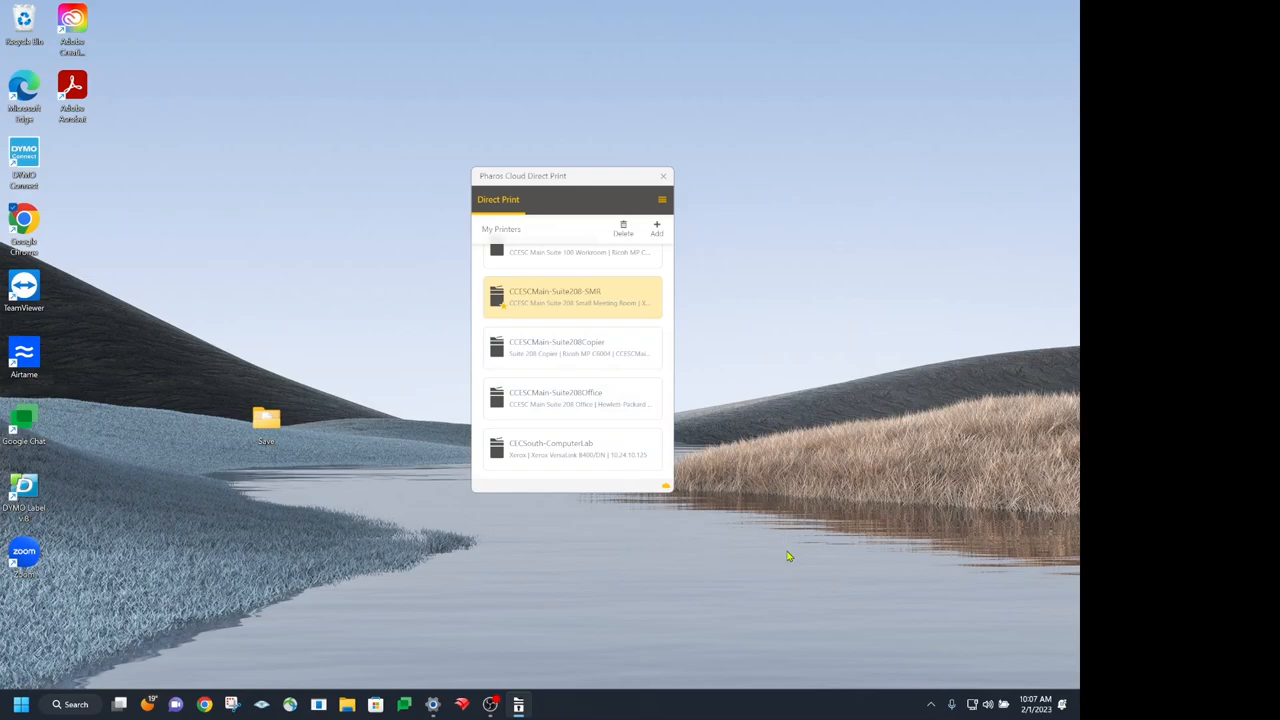
mouse_move(160, 676)
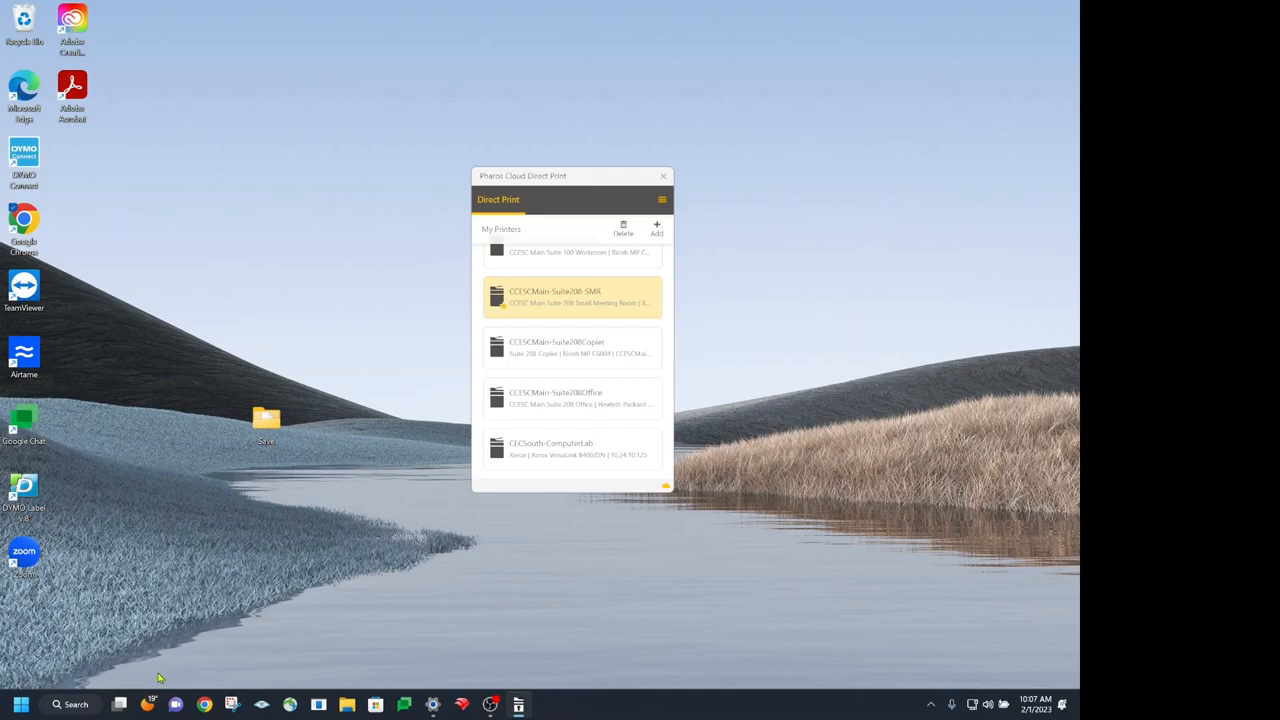
Step: Launch Microsoft Word from the pinned tiles in the Start menu
left_click(20, 704)
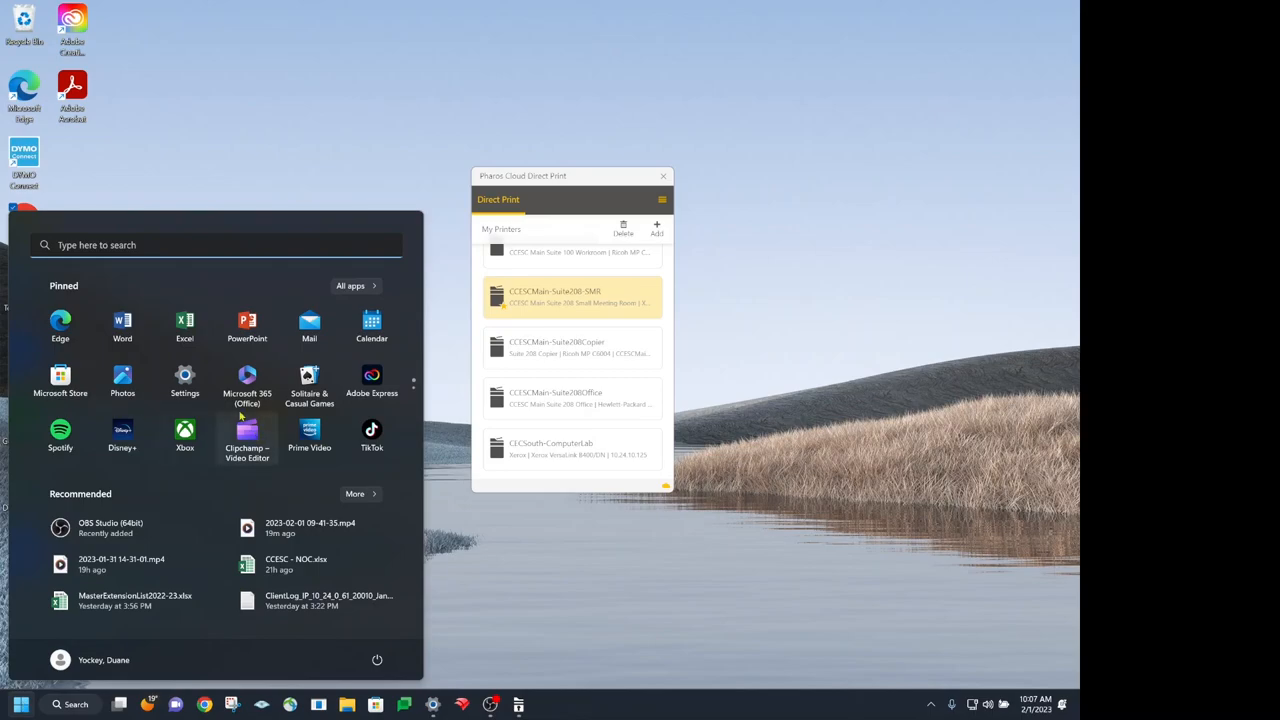
left_click(122, 324)
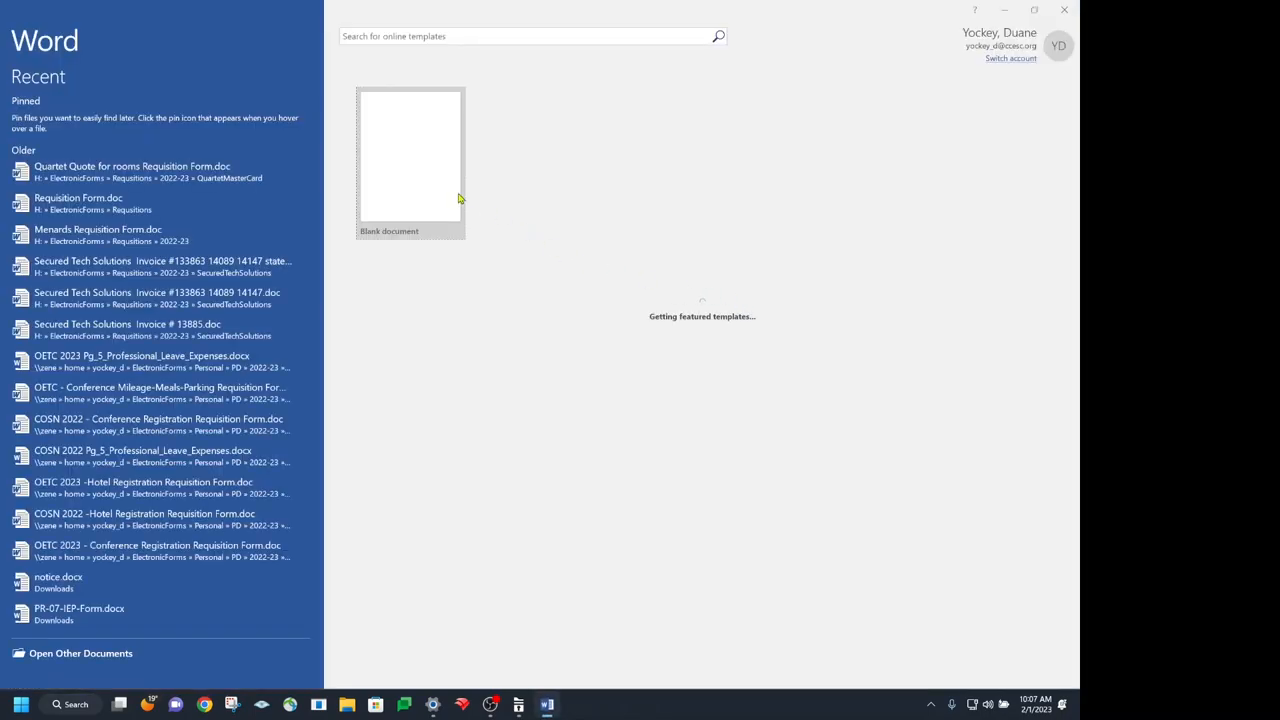
Step: Create a blank document reading 'This is a Test' and go to the File Info page
left_click(408, 156)
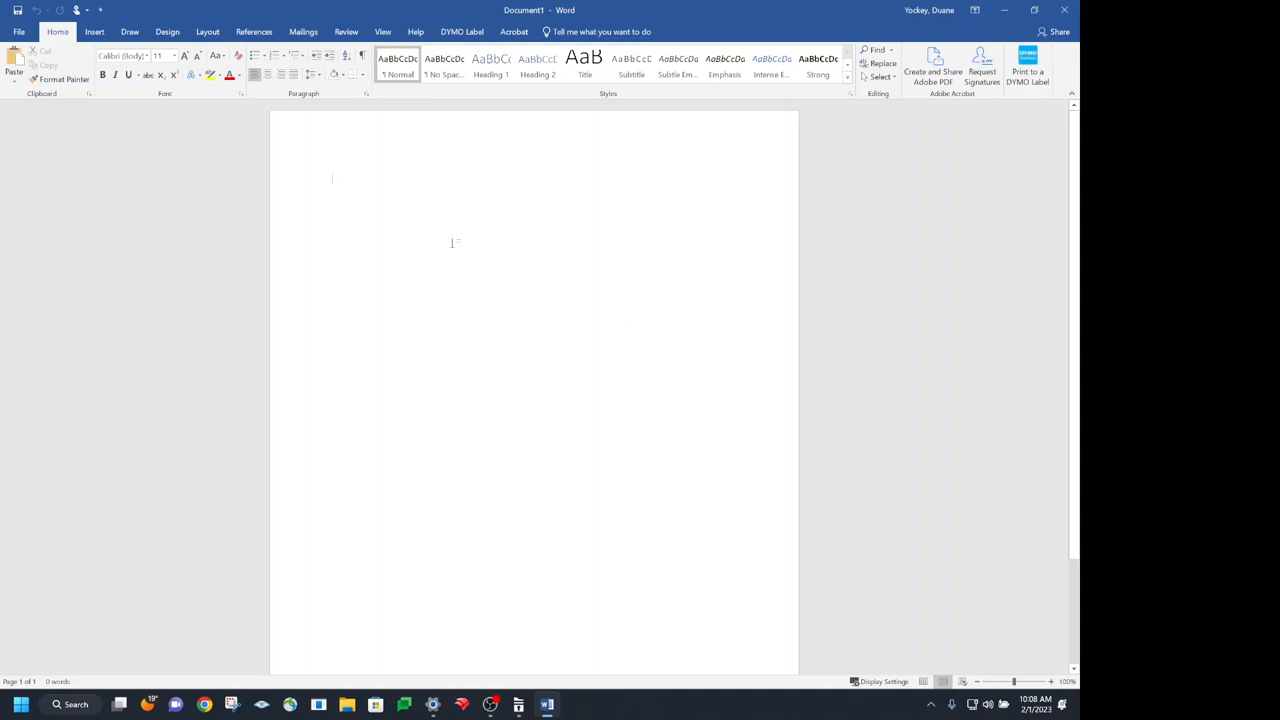
type("This is a")
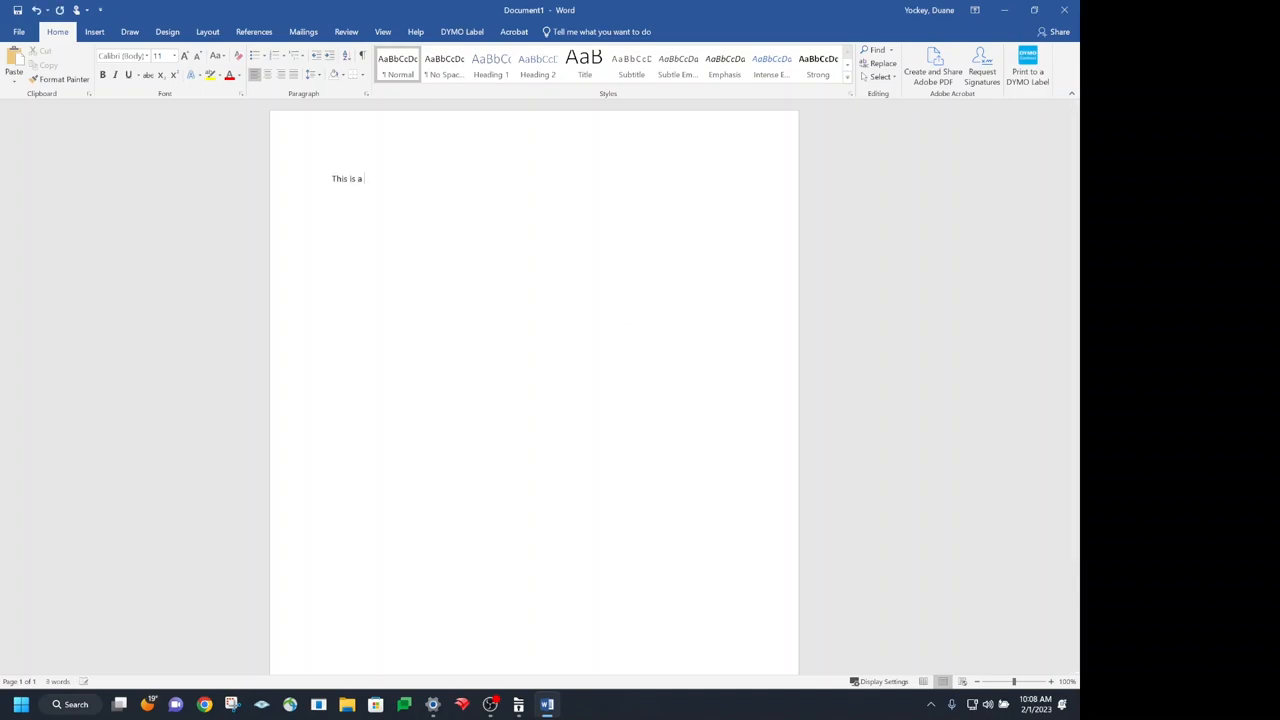
type("Test")
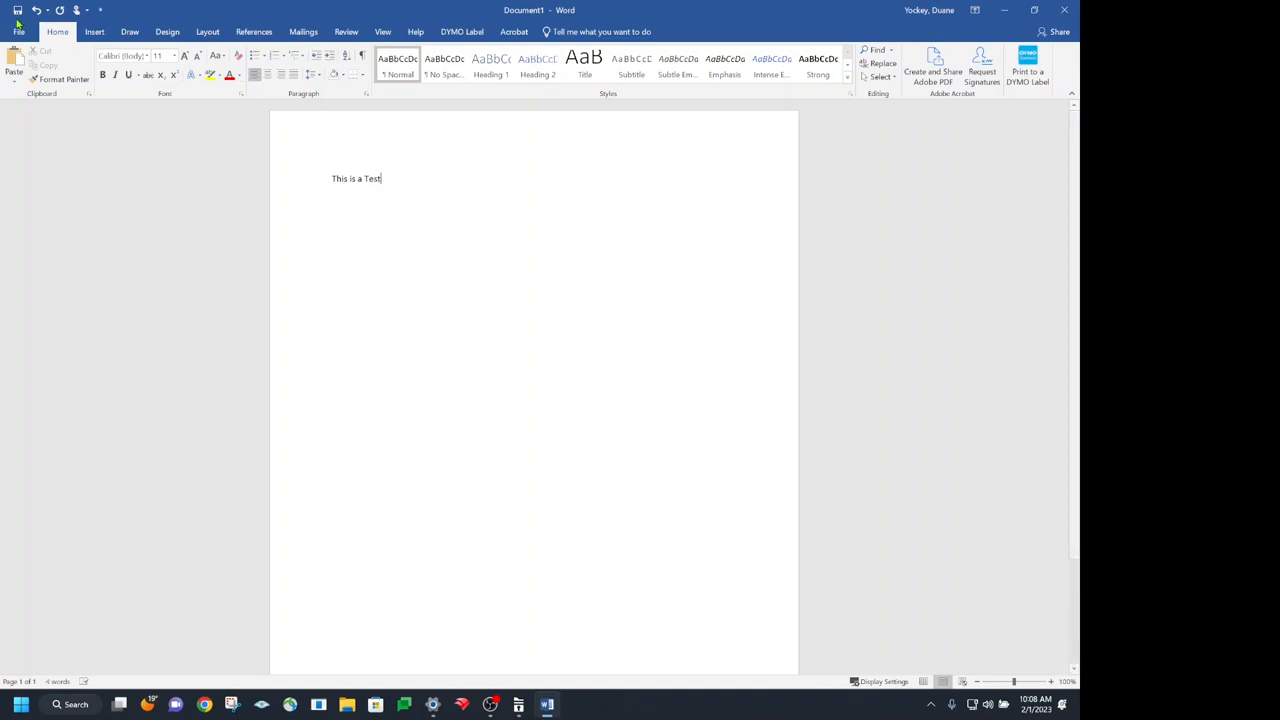
left_click(18, 32)
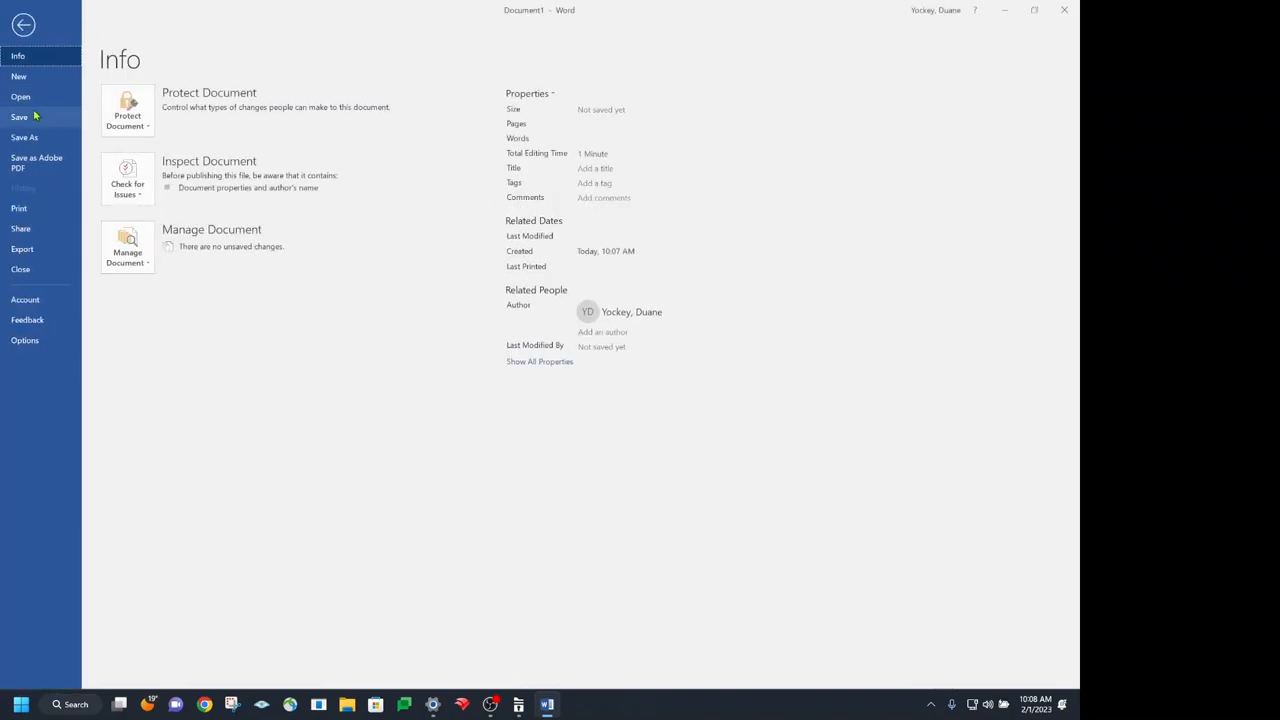
Step: Review the Print settings' printer list with Suite 208 SMR chosen, then resume editing the test sentence
left_click(18, 208)
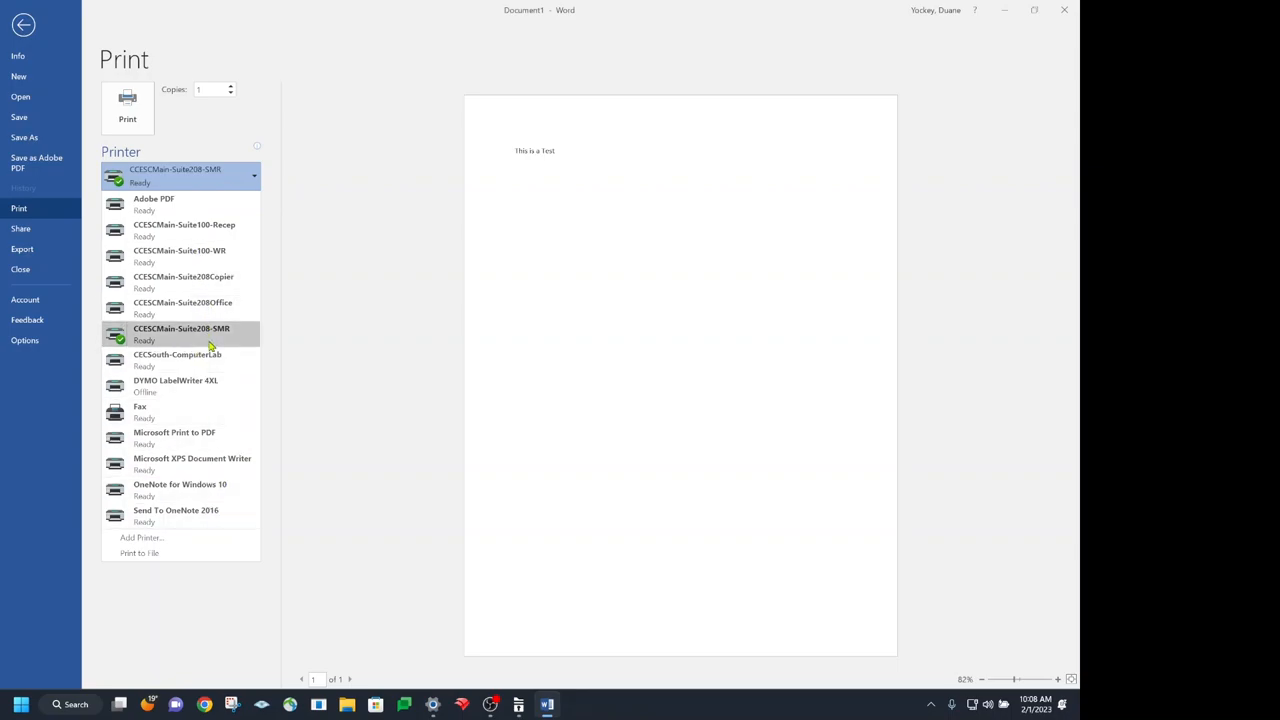
mouse_move(224, 340)
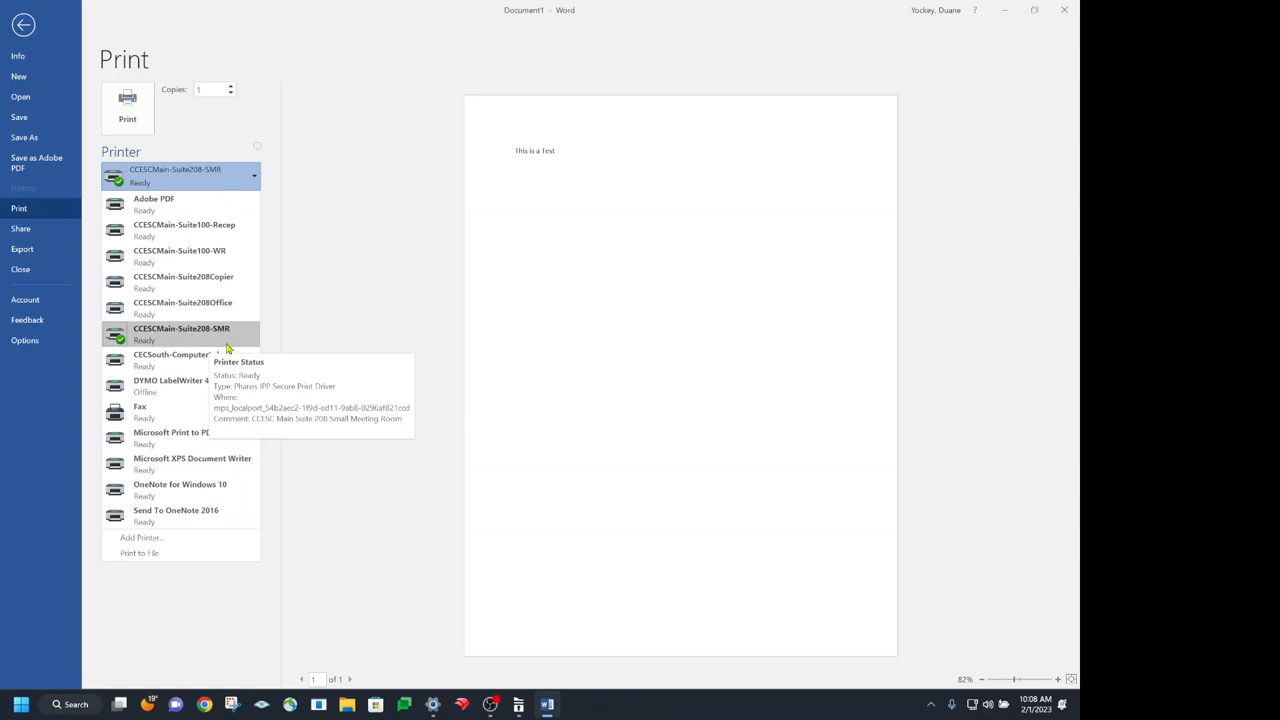
left_click(180, 332)
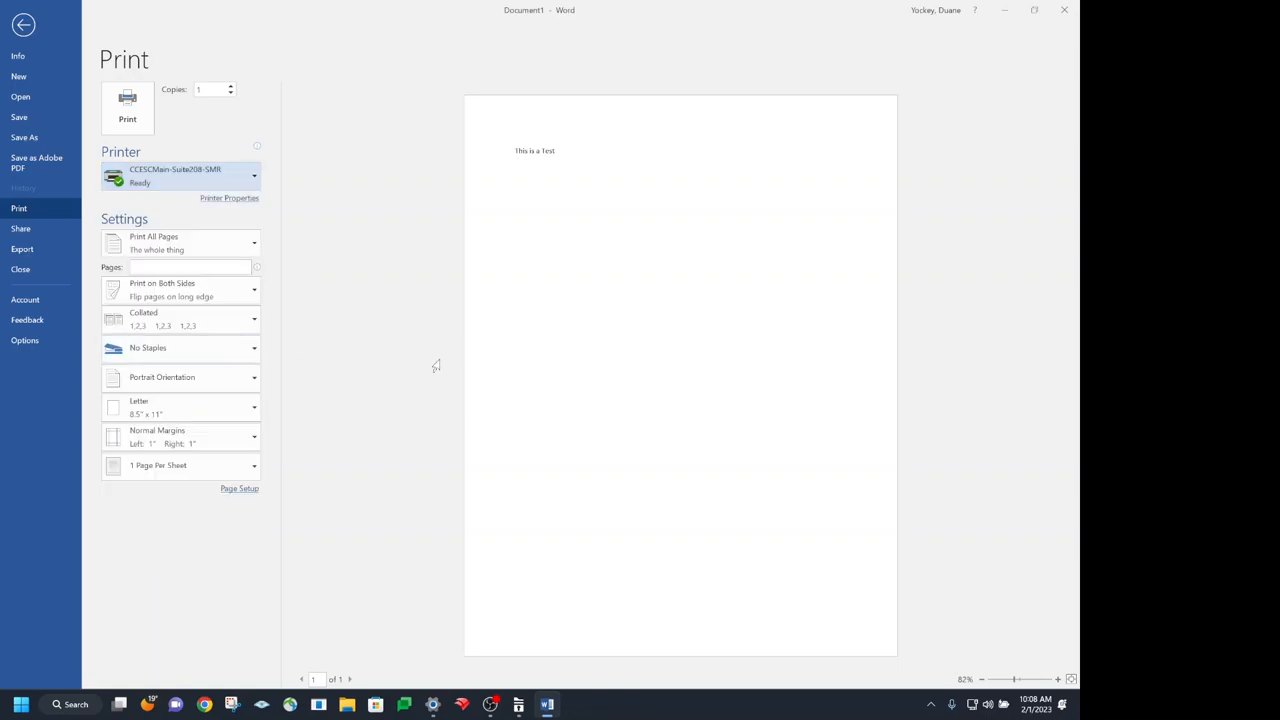
mouse_move(248, 364)
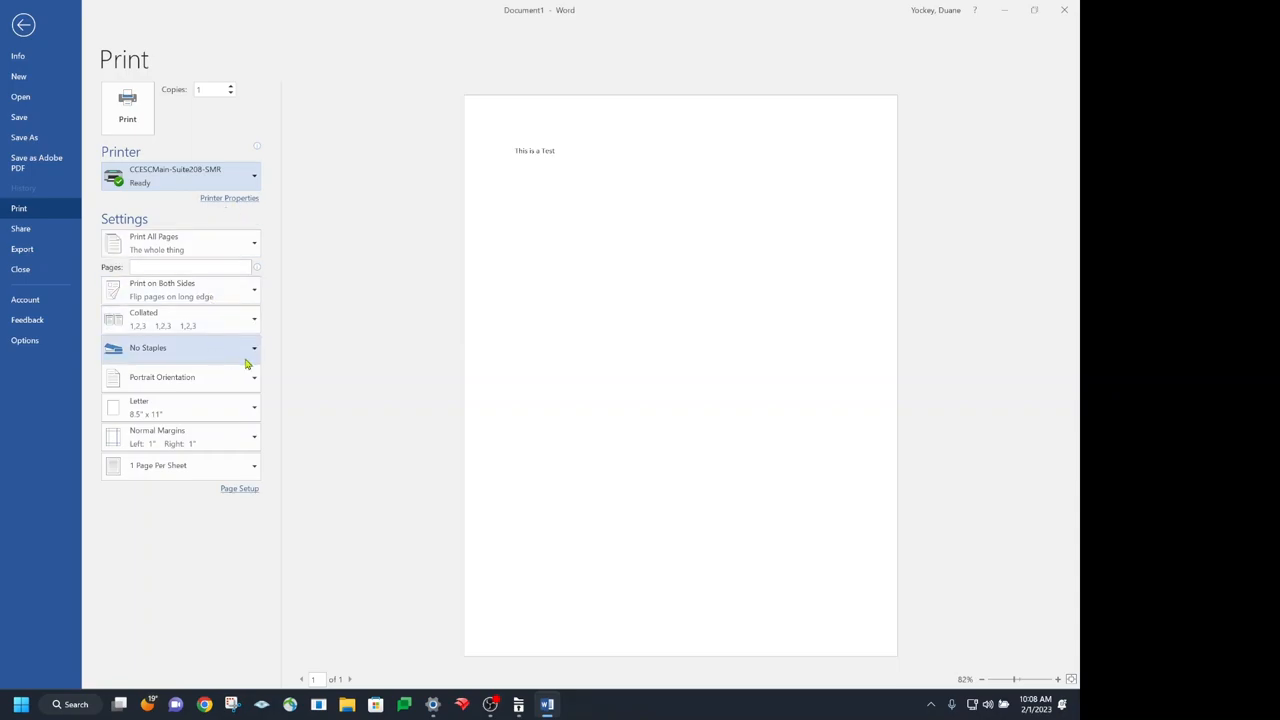
mouse_move(280, 206)
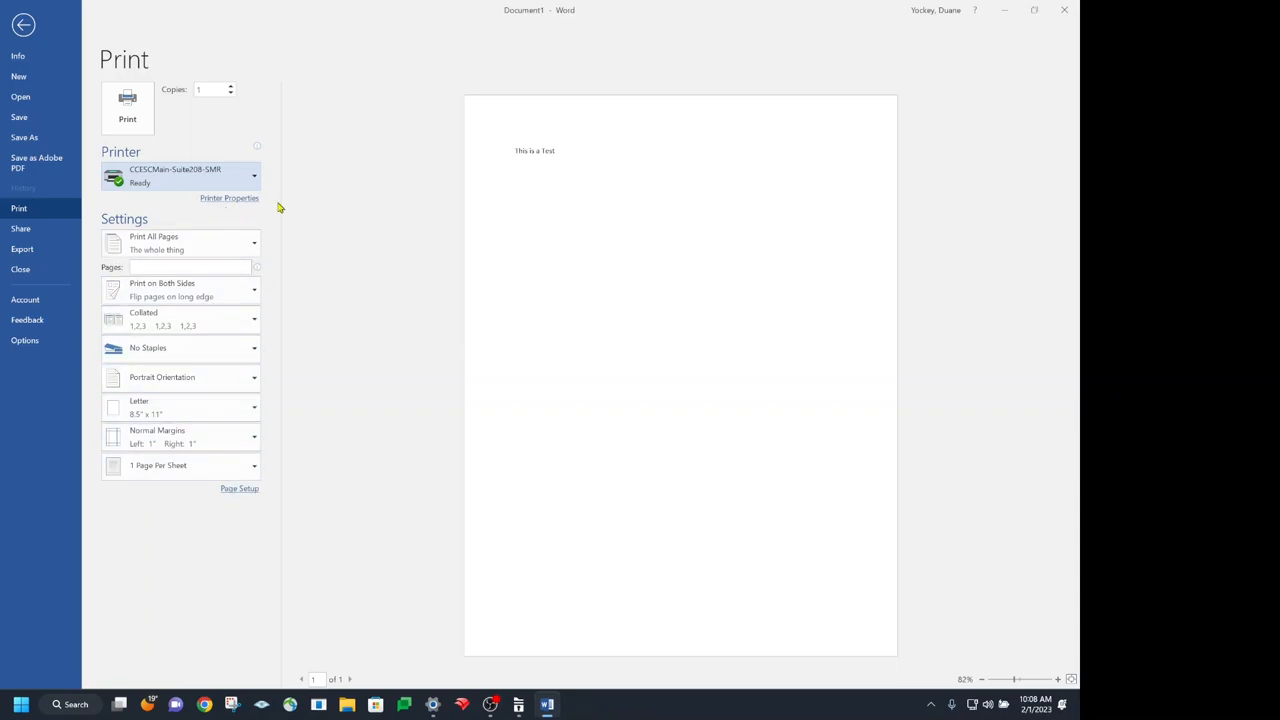
mouse_move(364, 254)
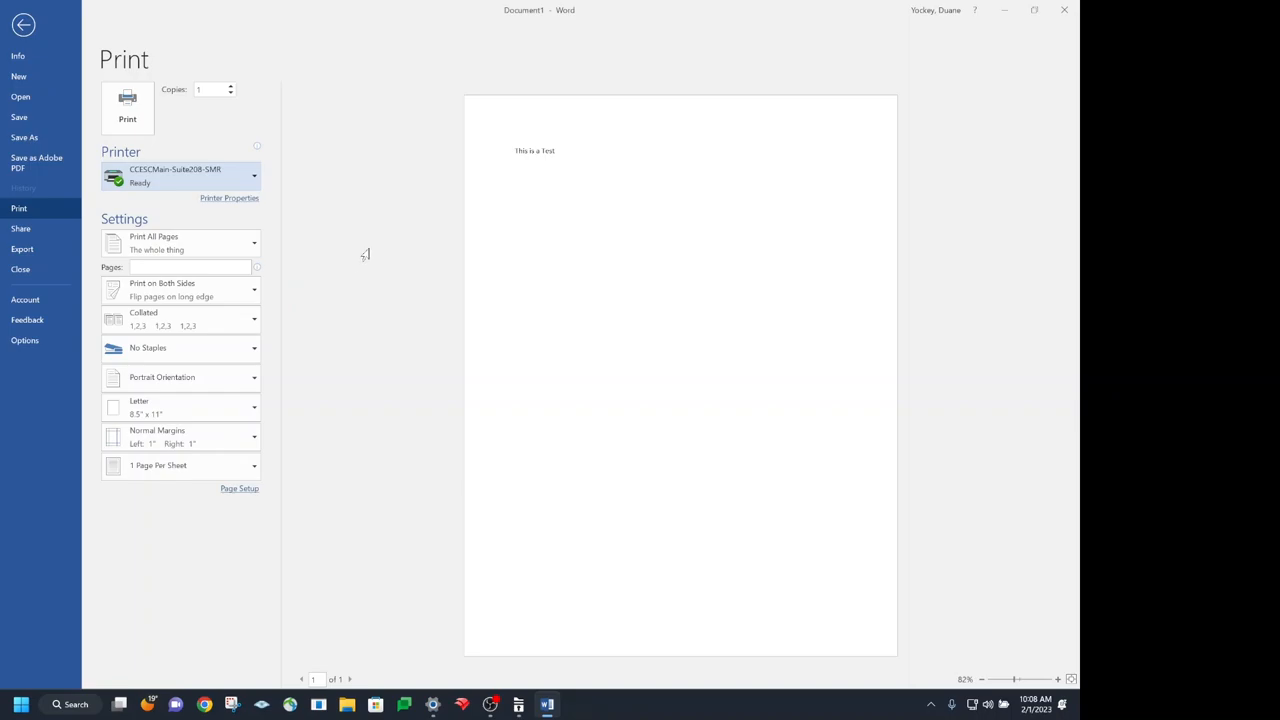
mouse_move(292, 258)
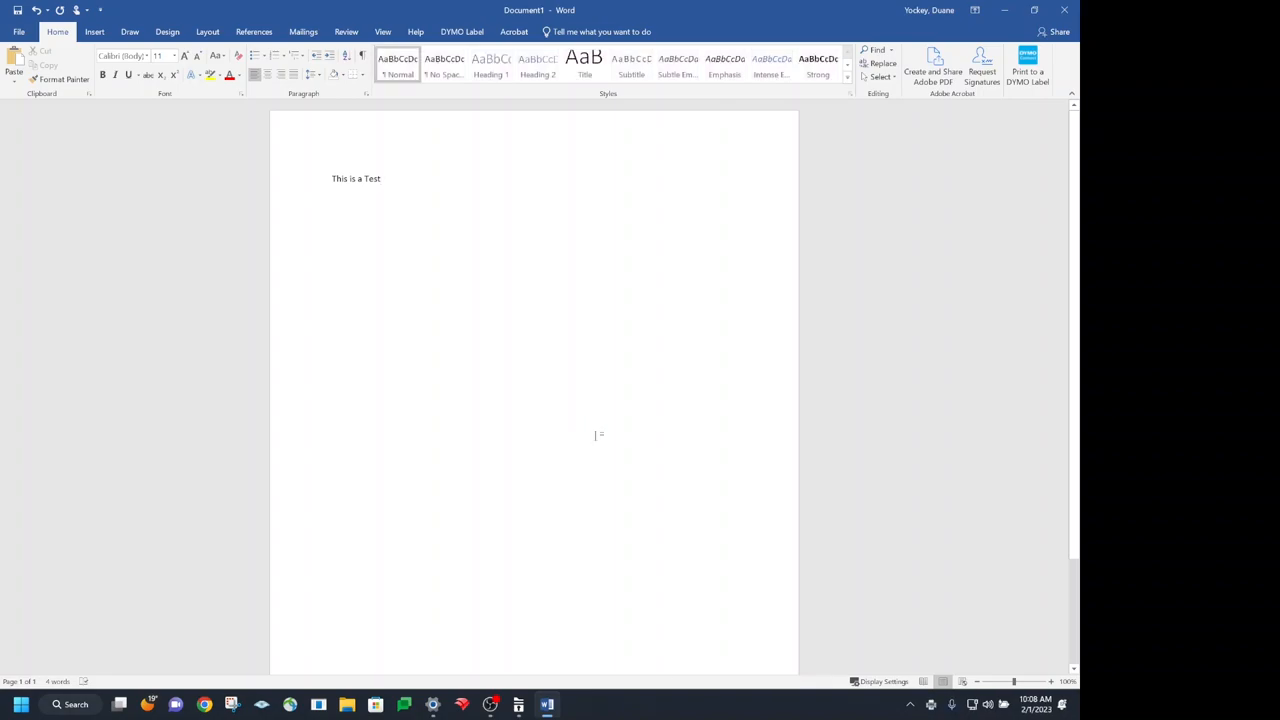
left_click(382, 178)
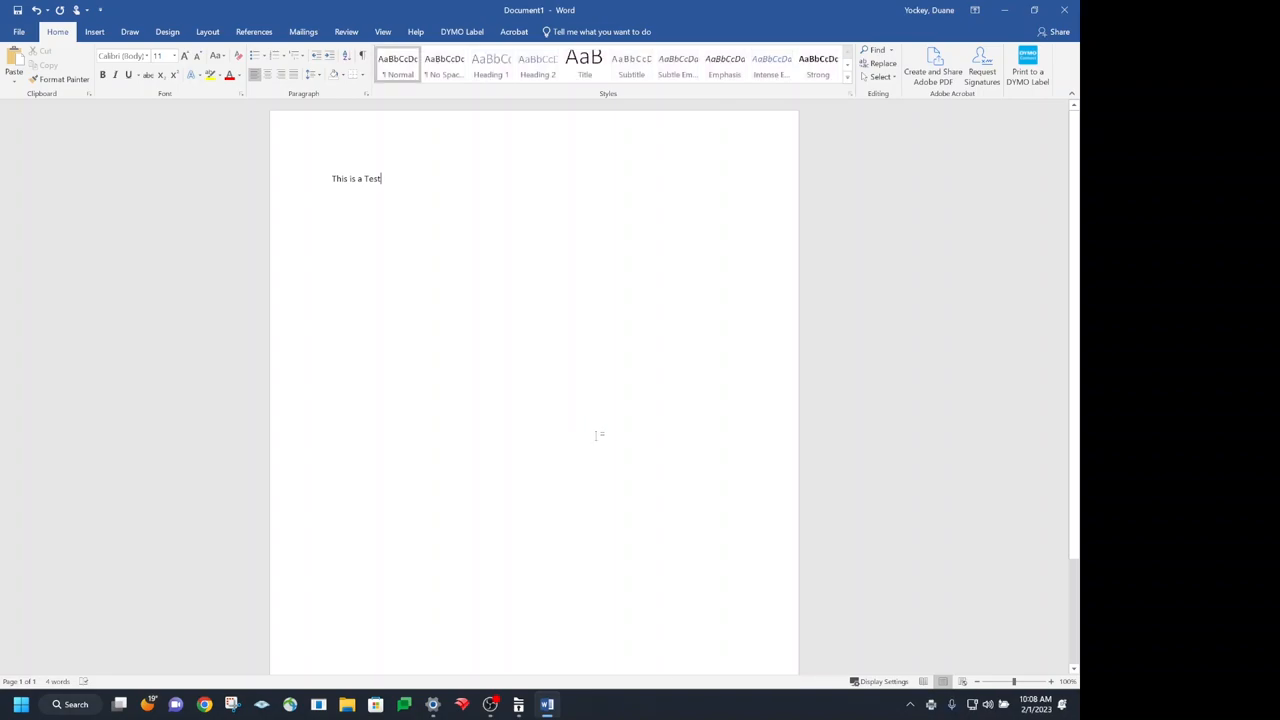